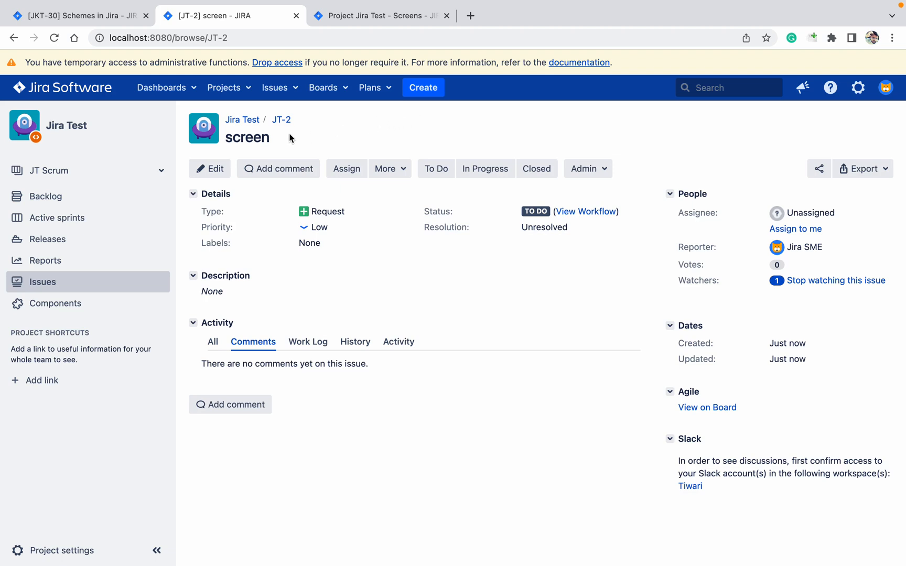
pyautogui.moveTo(225, 227)
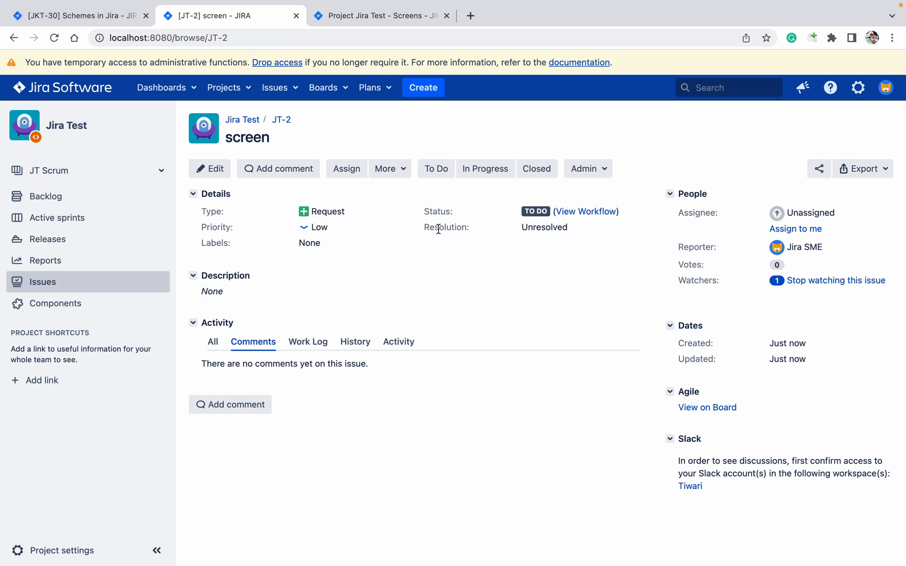
pyautogui.moveTo(267, 230)
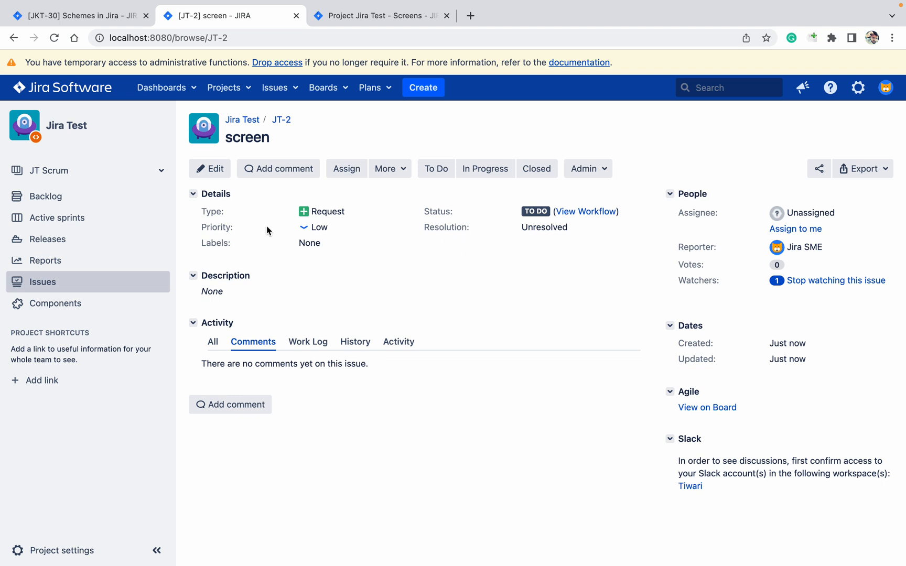
pyautogui.moveTo(237, 260)
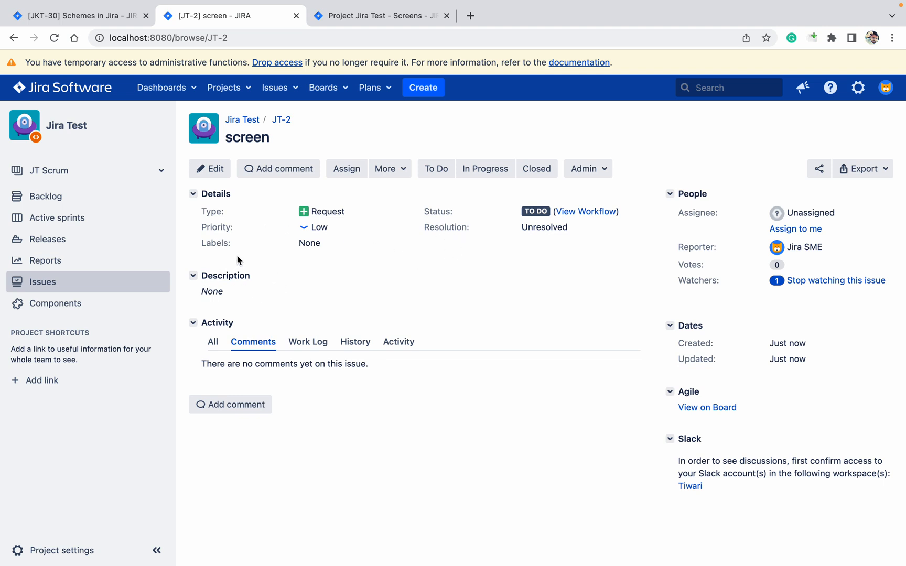
pyautogui.moveTo(237, 254)
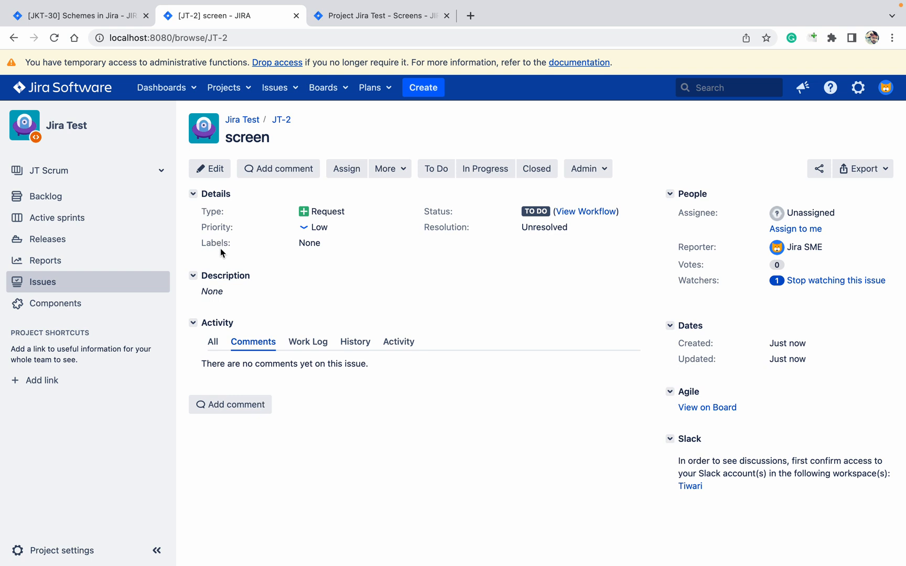
pyautogui.moveTo(237, 256)
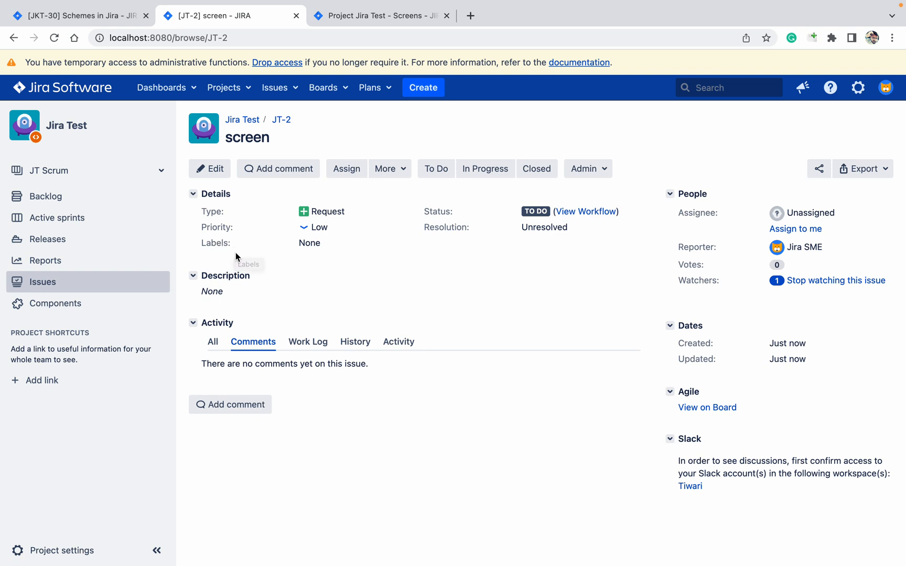
pyautogui.moveTo(263, 264)
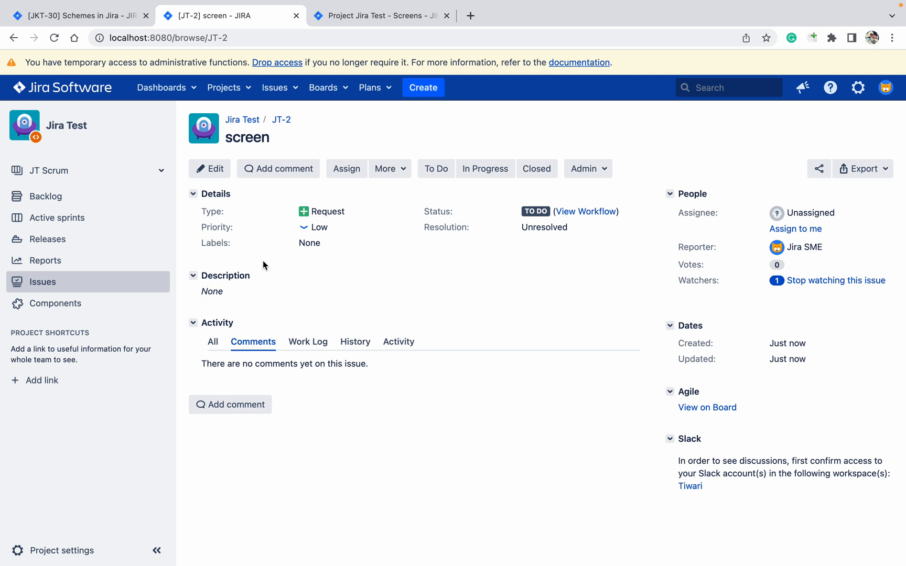
pyautogui.moveTo(229, 277)
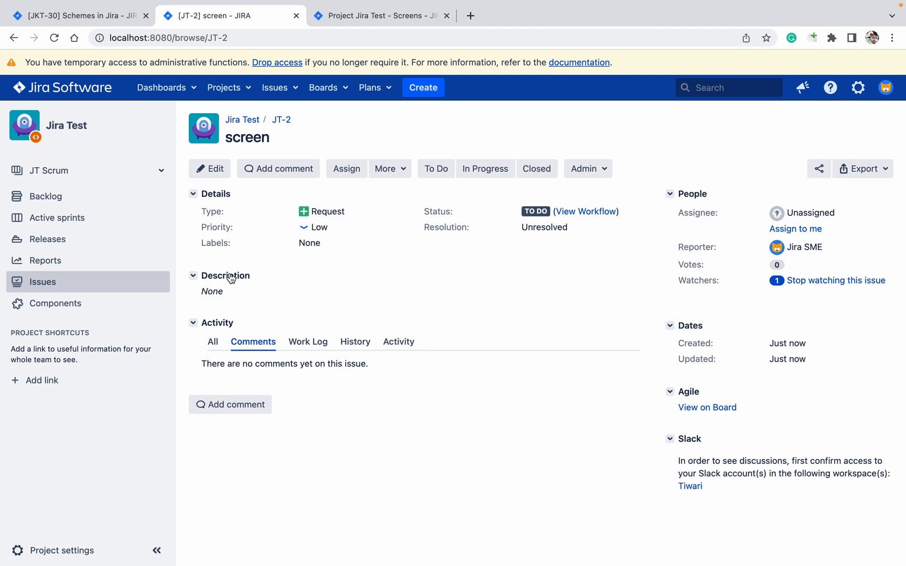
pyautogui.moveTo(382, 16)
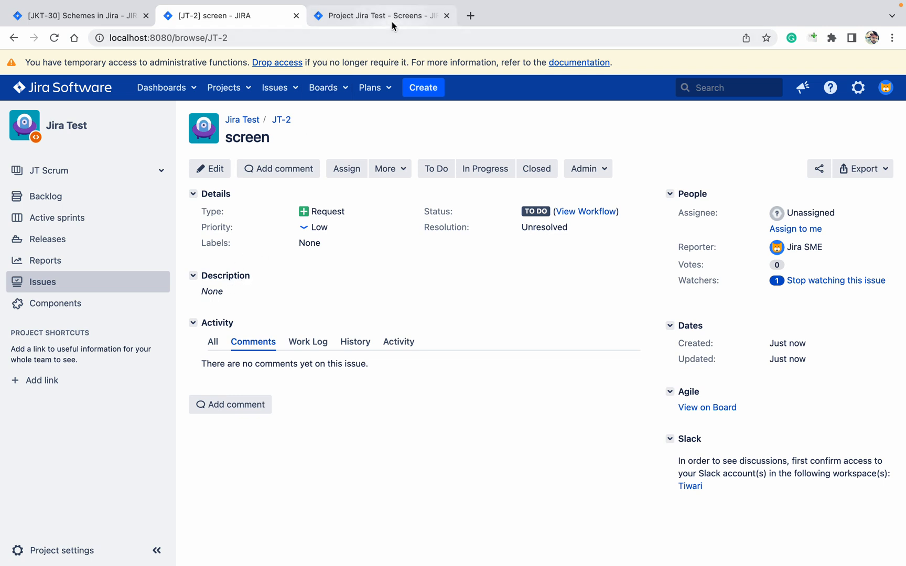
# Briefly start and cancel a new issue from JT-2, then return to the Jira Test project settings
pyautogui.click(382, 15)
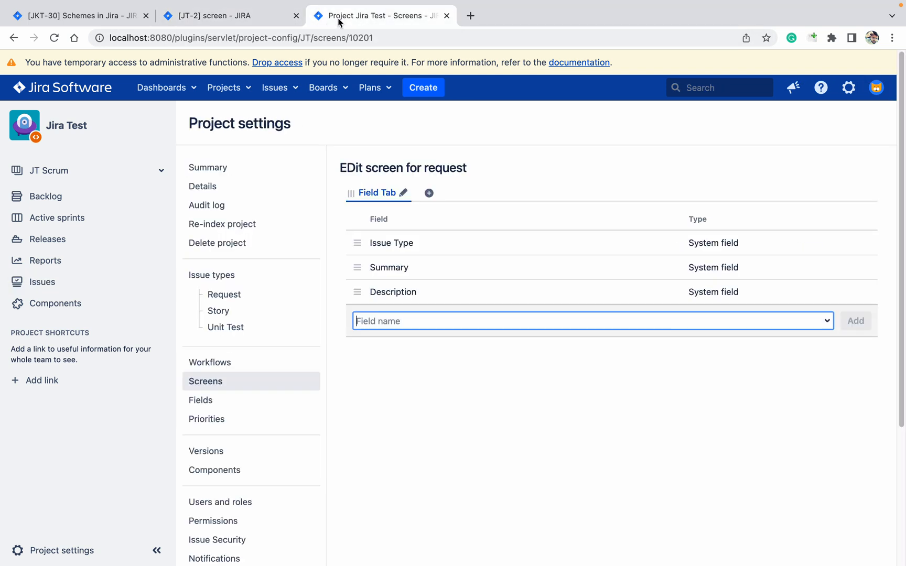
pyautogui.click(225, 16)
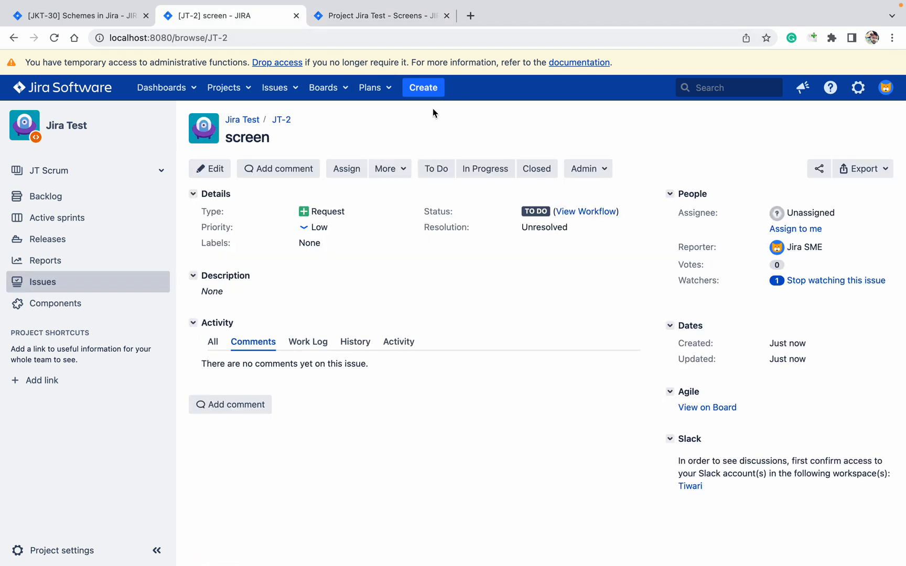
pyautogui.click(423, 87)
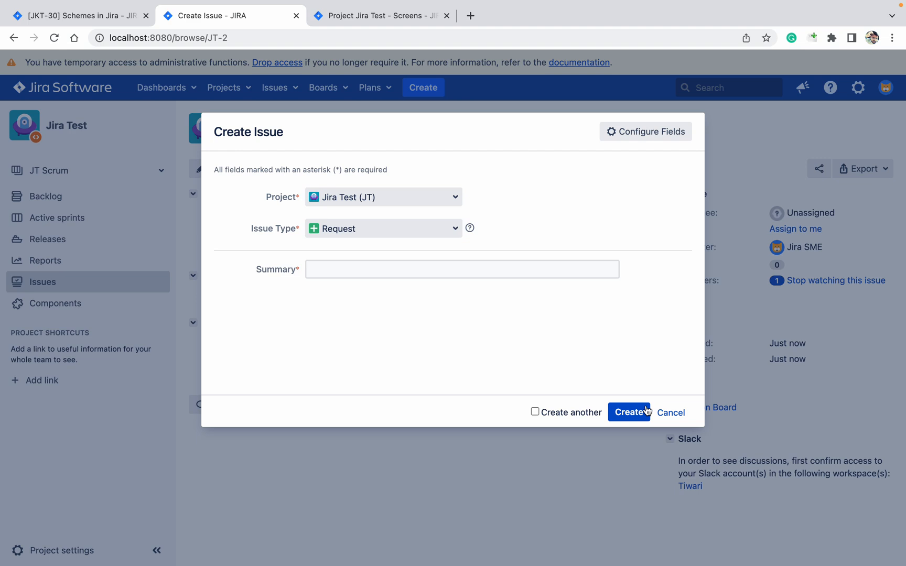
pyautogui.click(629, 412)
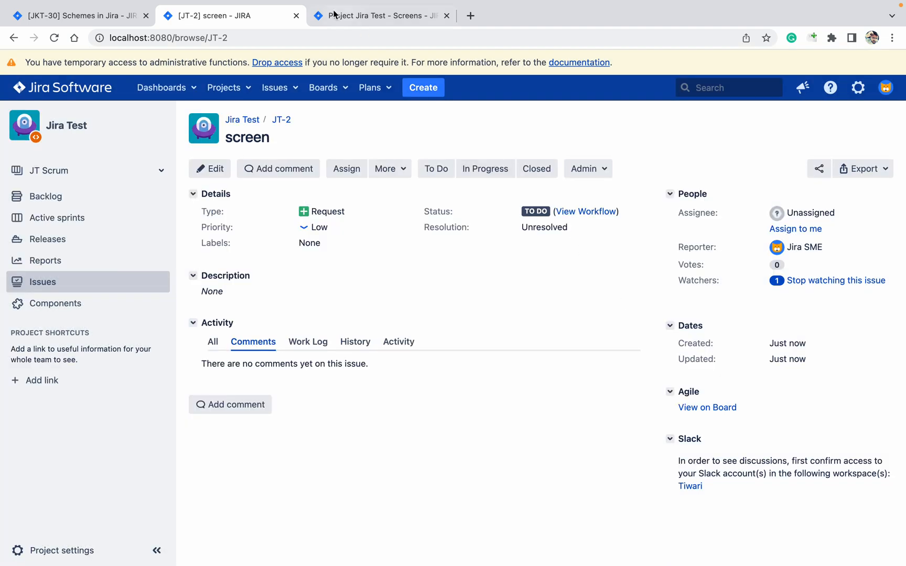
pyautogui.click(381, 16)
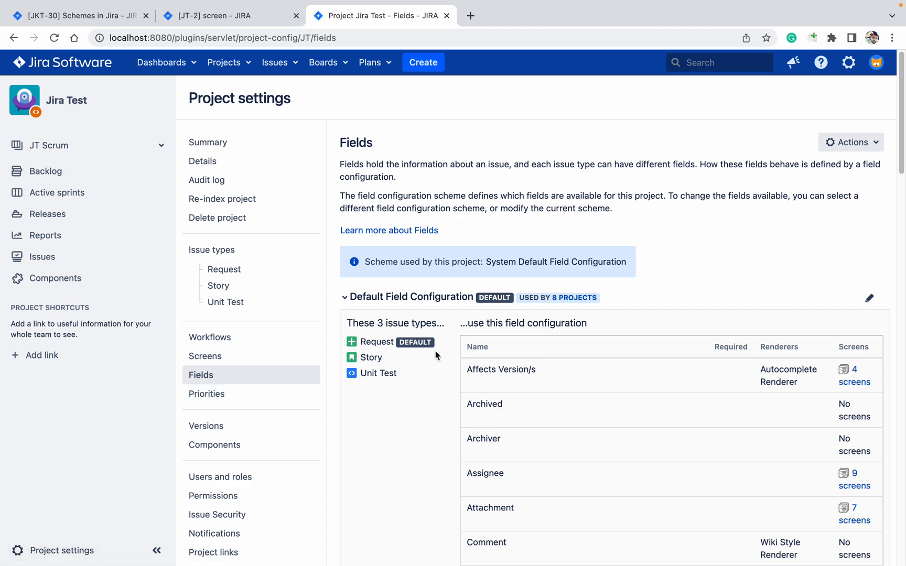
# Add the Description field to the 'Create screen for request' via the project's Screens settings
pyautogui.click(205, 355)
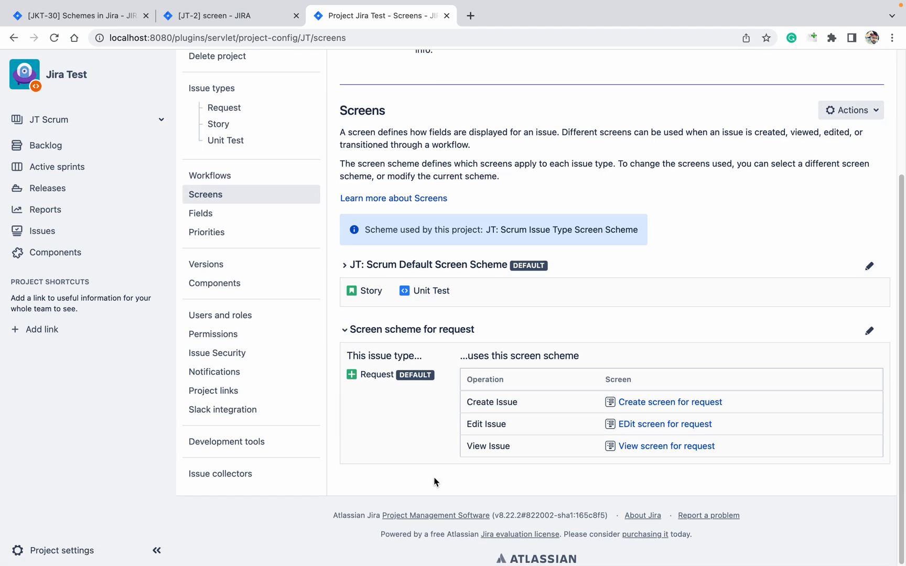
pyautogui.click(669, 403)
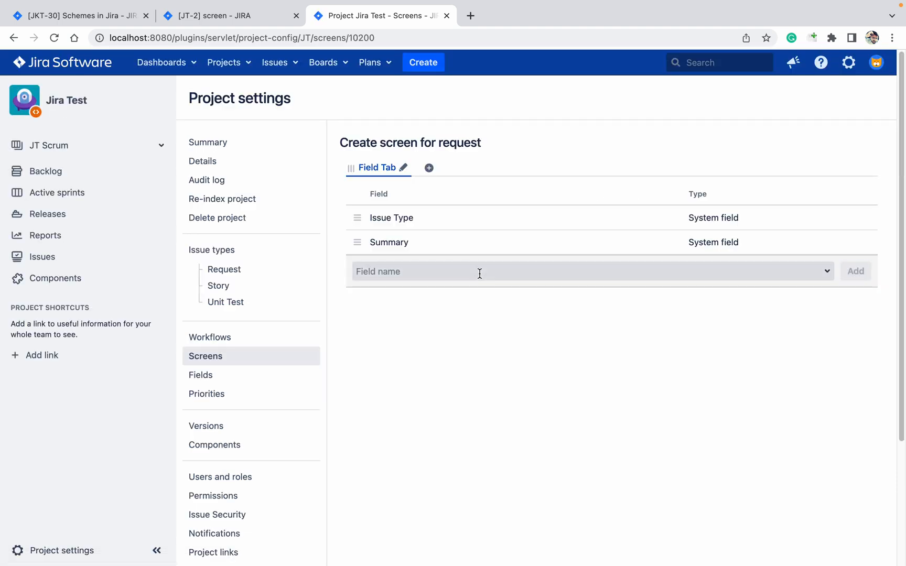
pyautogui.write('de')
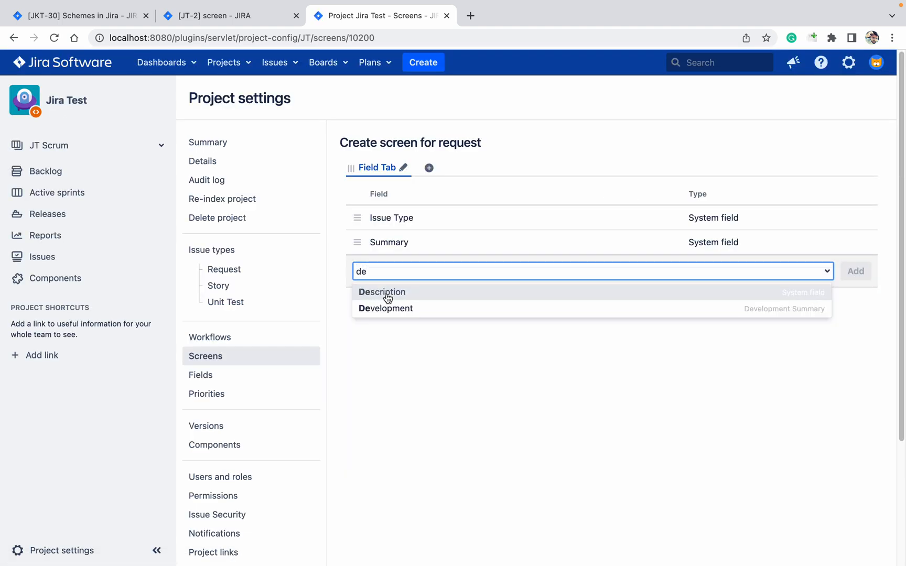
pyautogui.click(381, 292)
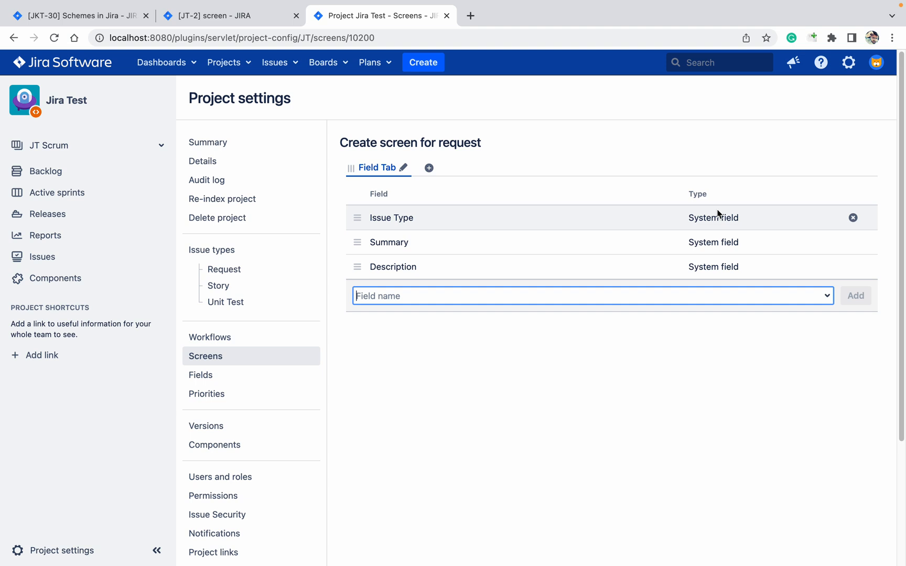
# Start a new Request issue to confirm Description now appears beneath Summary
pyautogui.click(422, 62)
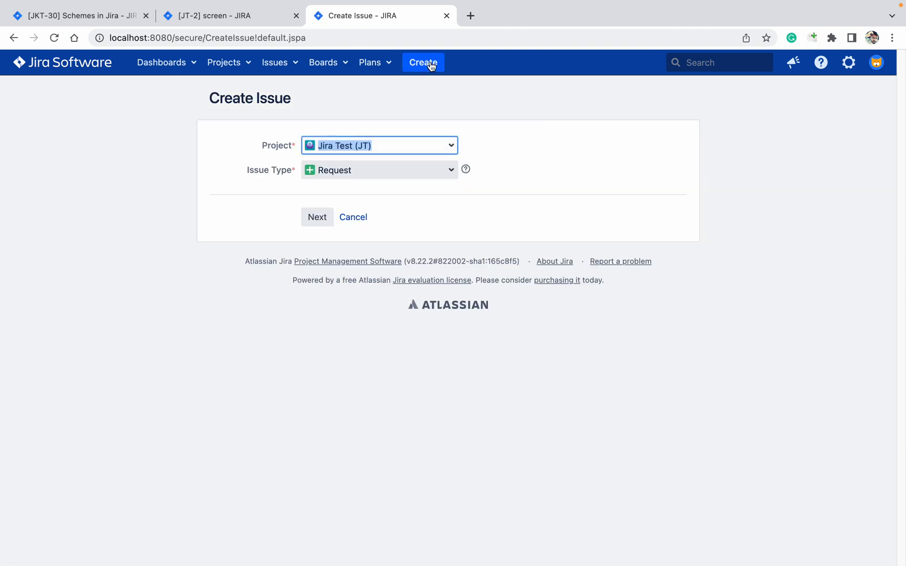
pyautogui.click(315, 217)
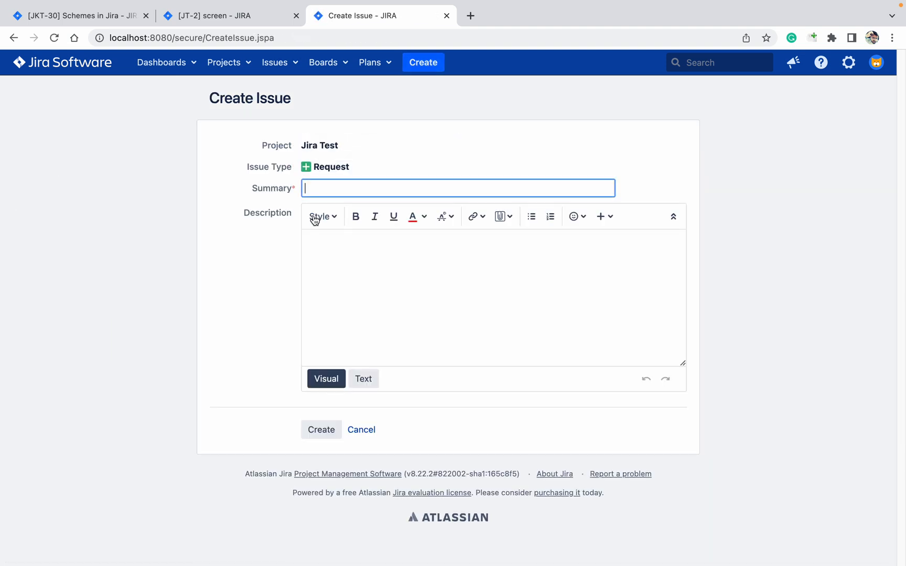
pyautogui.moveTo(296, 239)
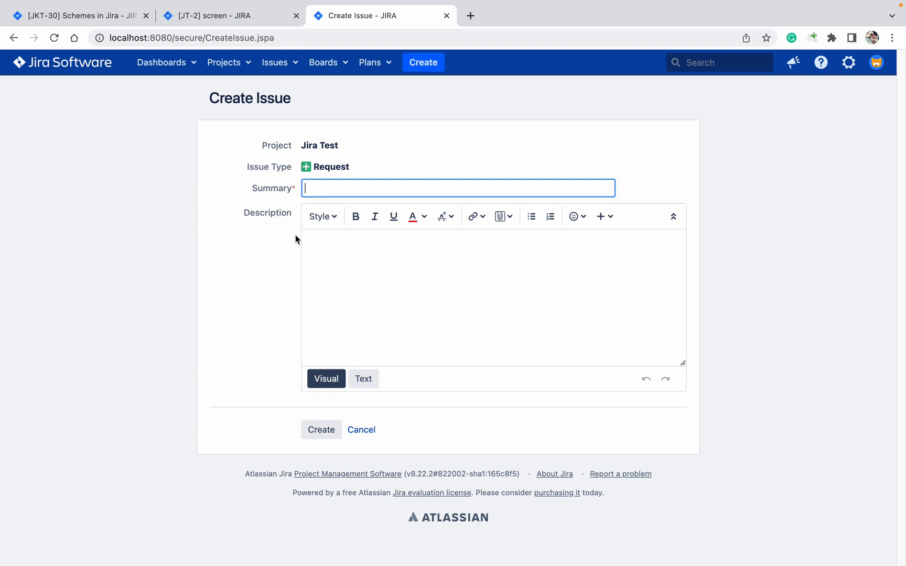
pyautogui.moveTo(281, 237)
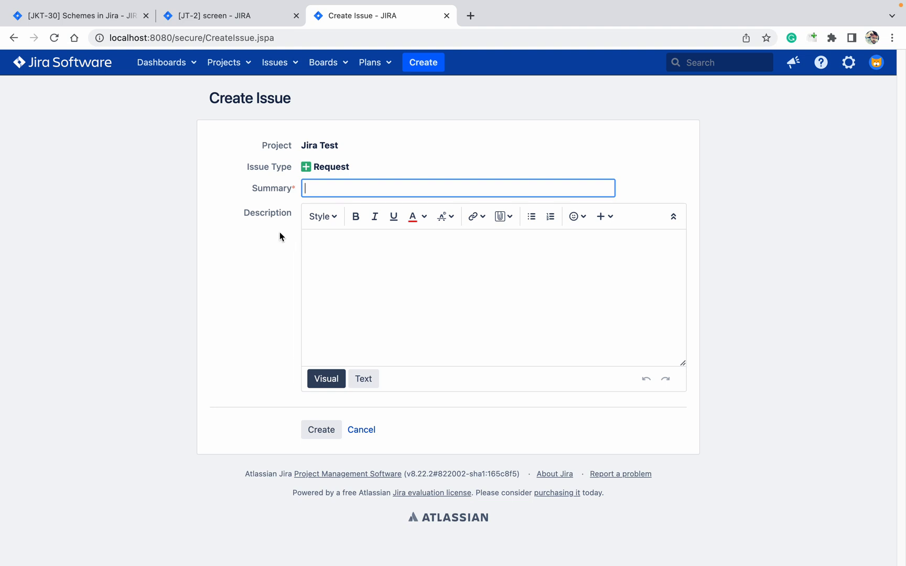
pyautogui.moveTo(256, 224)
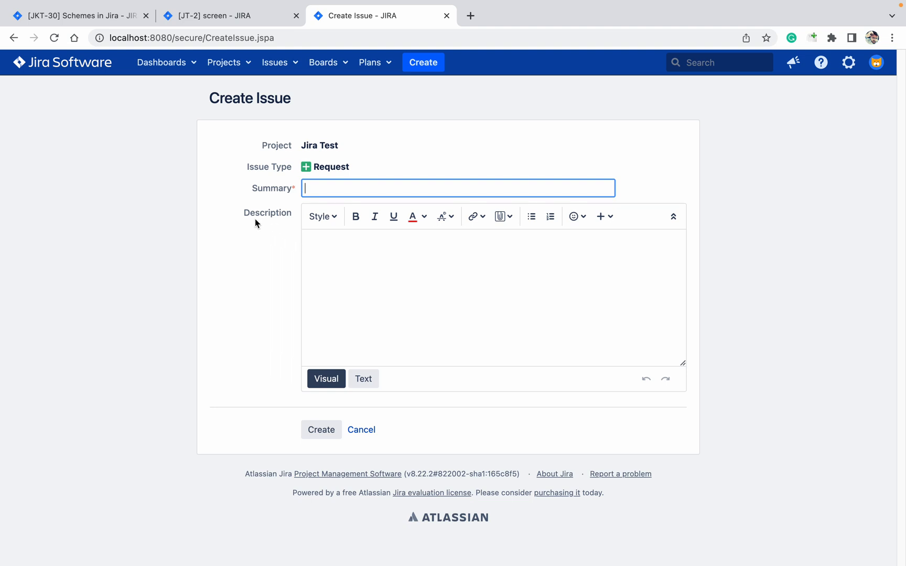
pyautogui.moveTo(267, 225)
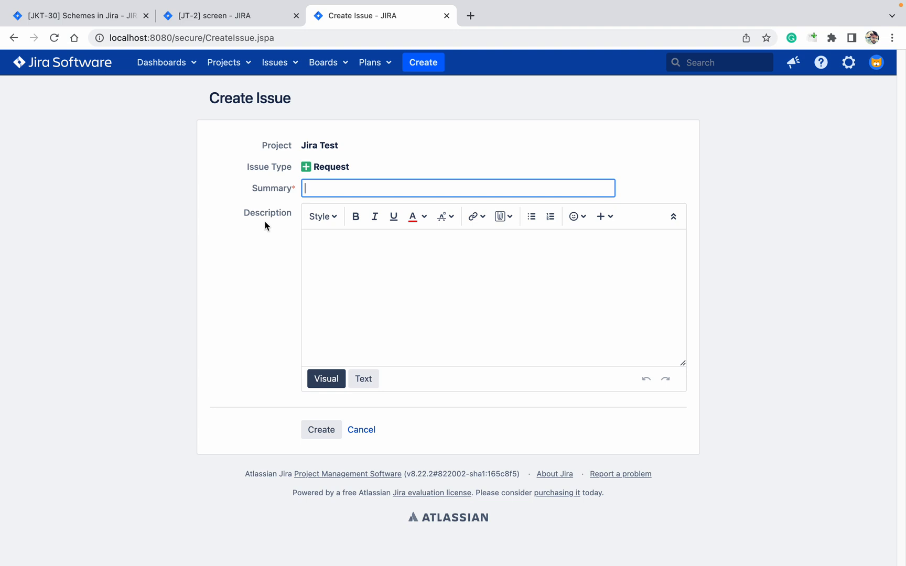
pyautogui.moveTo(293, 170)
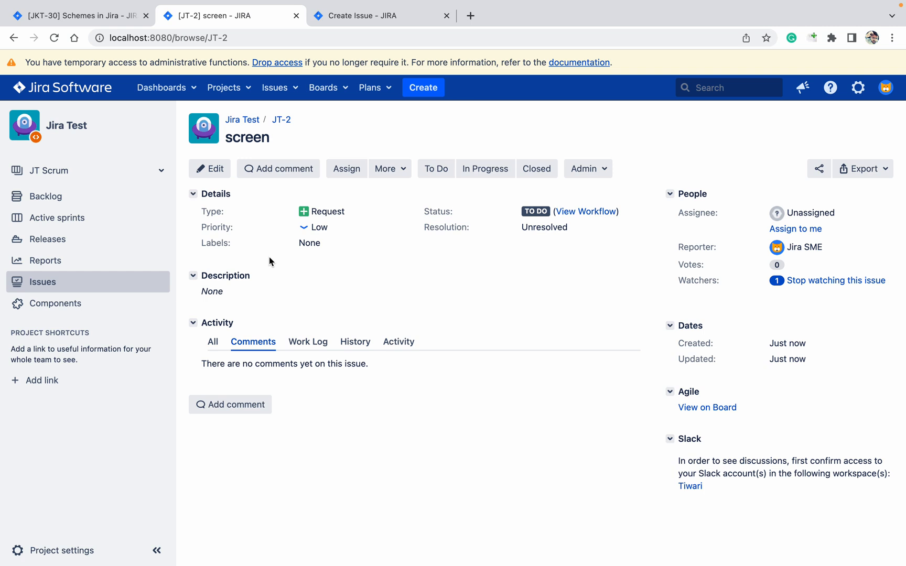
pyautogui.moveTo(420, 137)
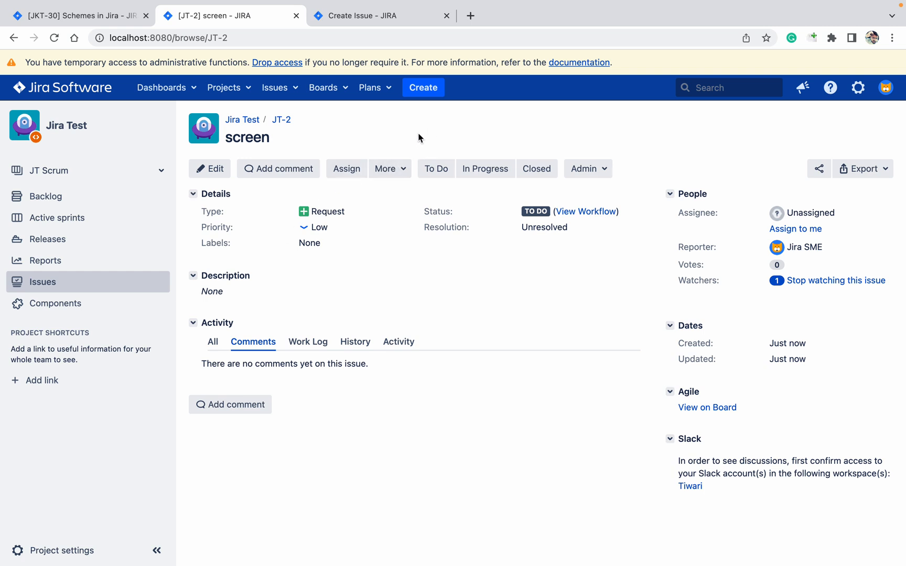
pyautogui.moveTo(382, 135)
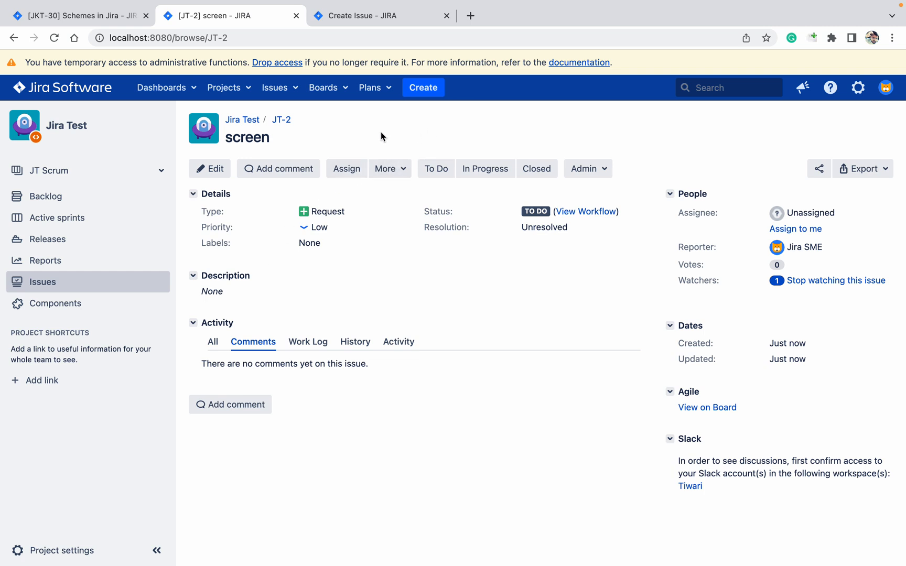
pyautogui.moveTo(371, 87)
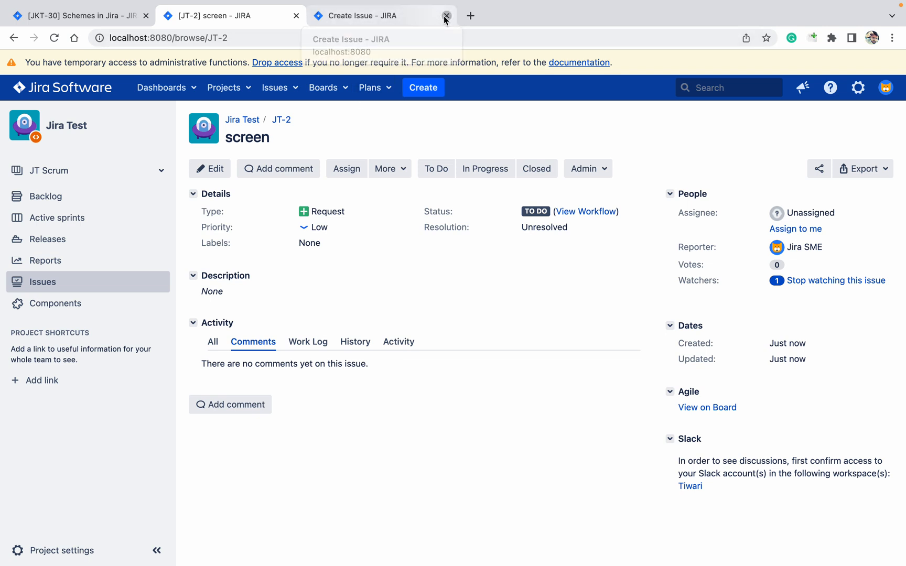
# Close the issue-creation tab and review the Jira Test settings summary down to the Fields section
pyautogui.click(446, 15)
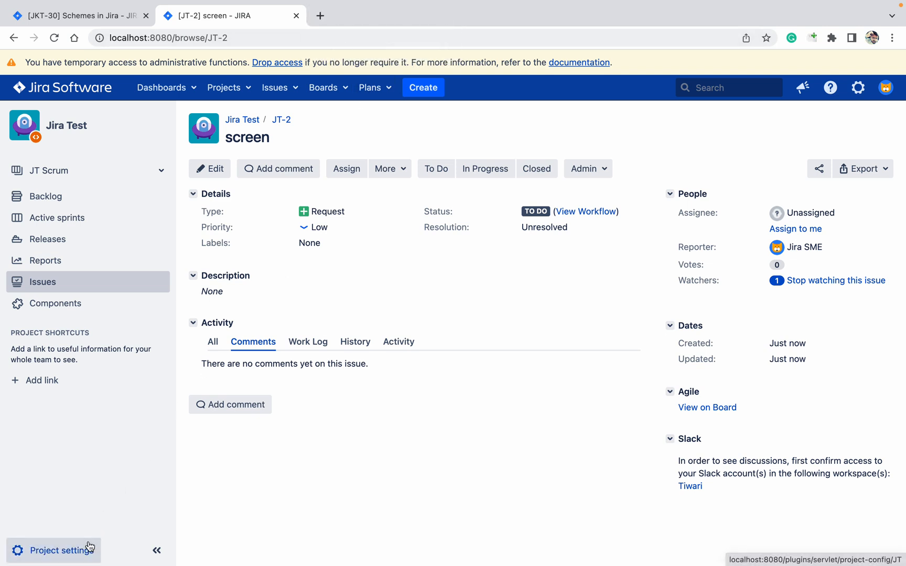
pyautogui.click(59, 550)
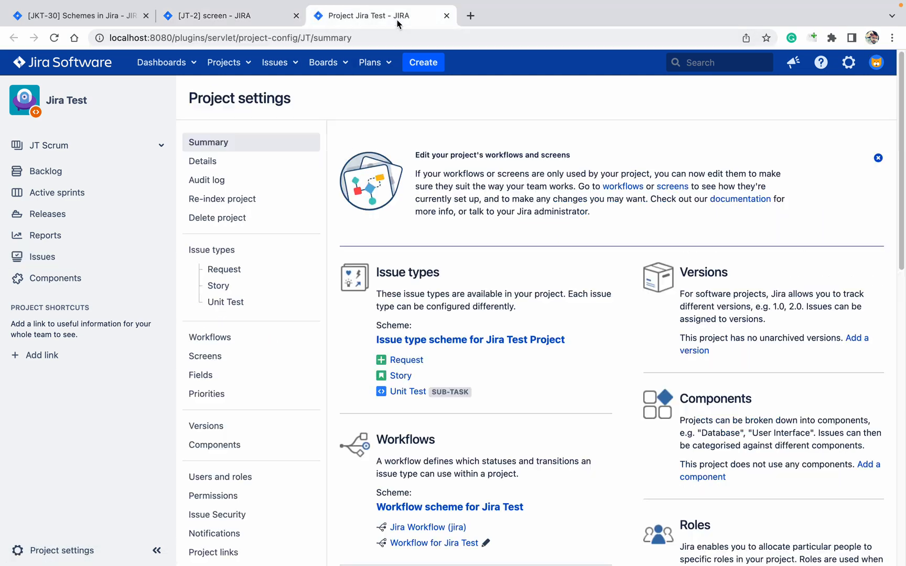
pyautogui.scroll(-3)
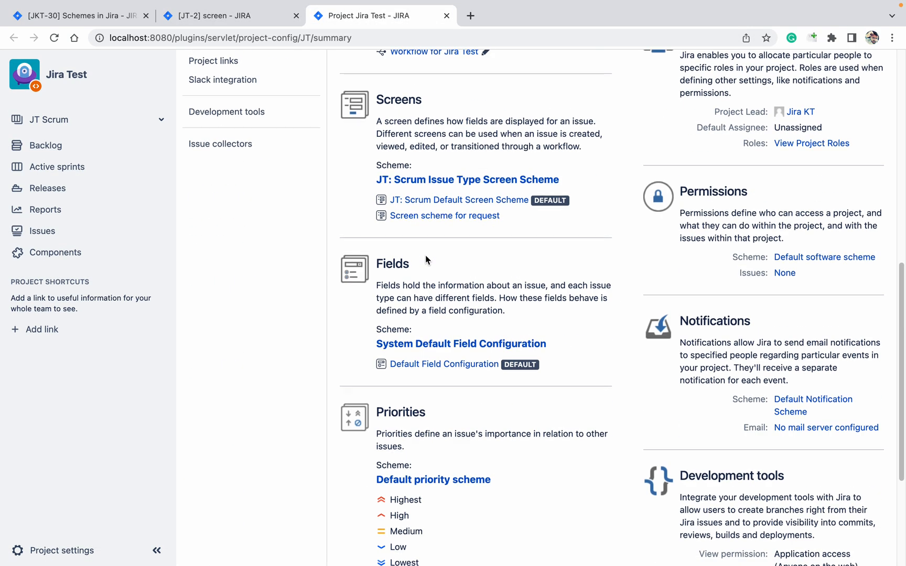
pyautogui.scroll(3)
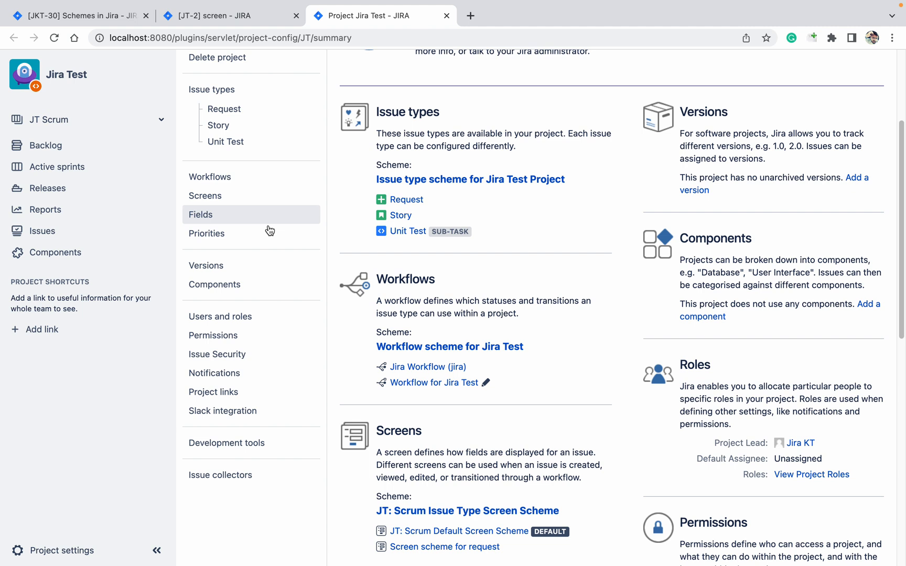
pyautogui.moveTo(207, 234)
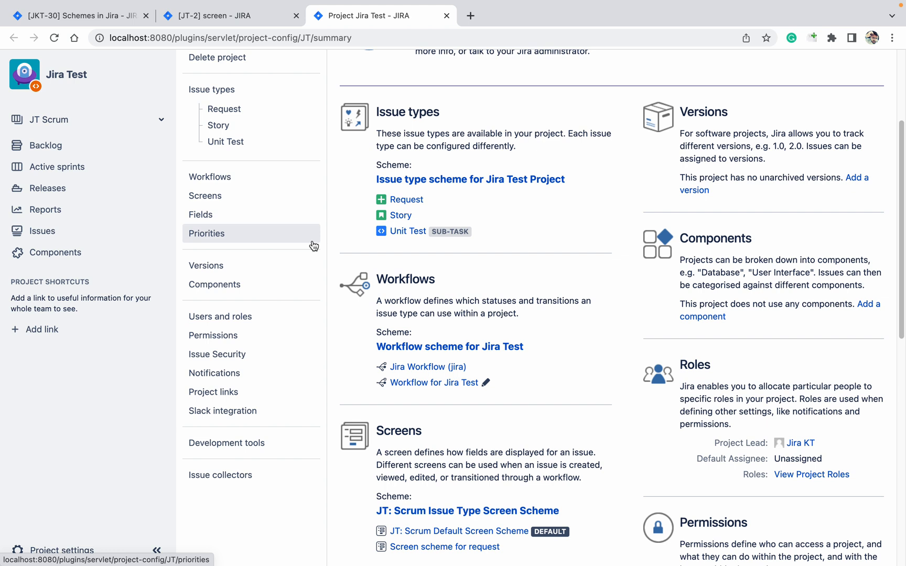
pyautogui.moveTo(455, 265)
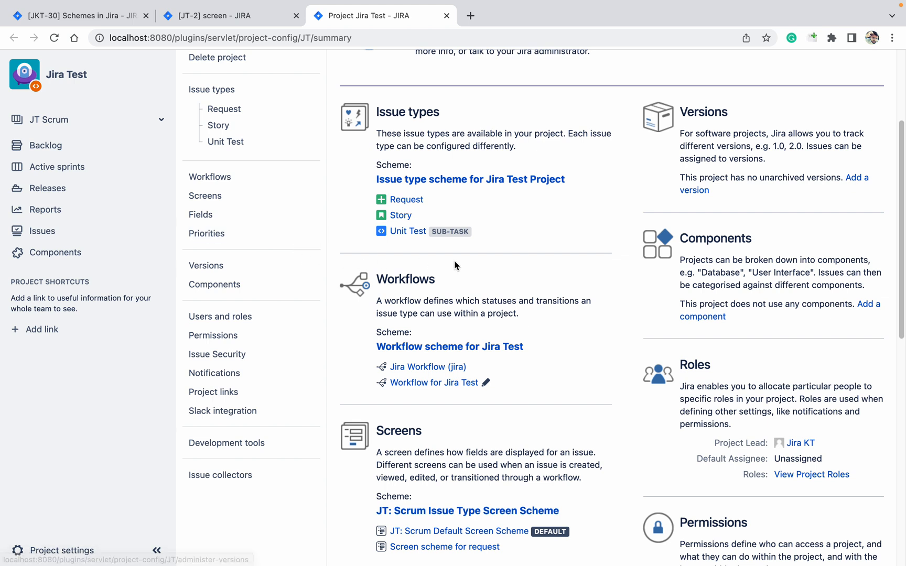
pyautogui.moveTo(454, 265)
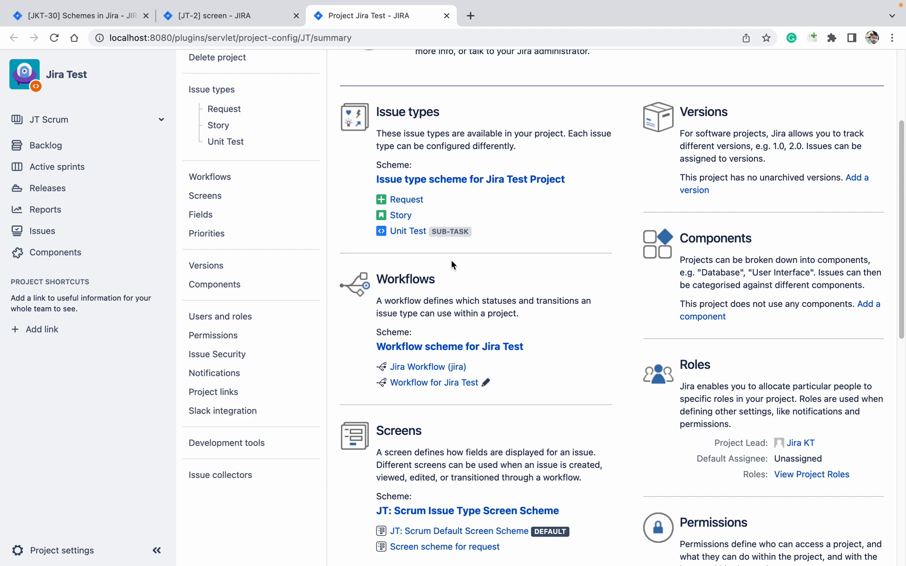
pyautogui.scroll(-3)
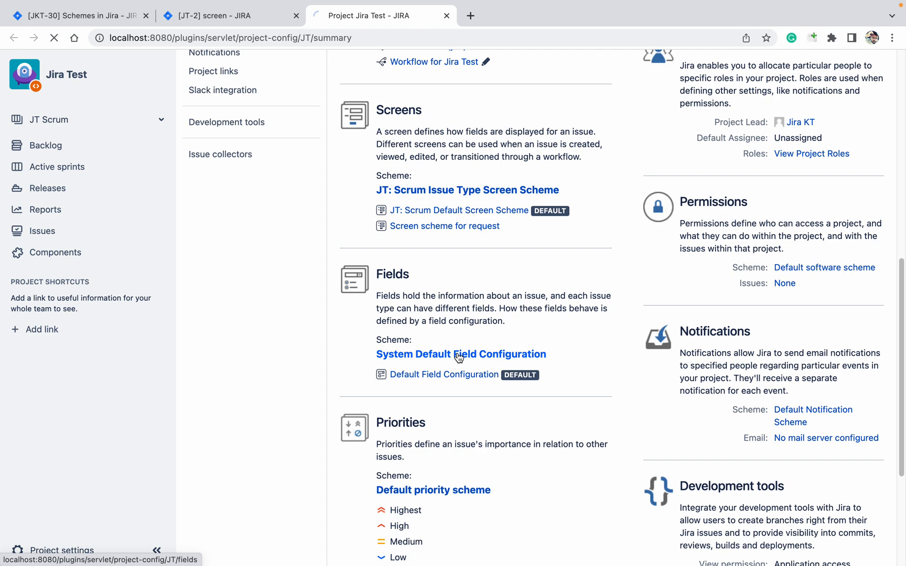
# Open the System Default Field Configuration shared by Request, Story and Unit Test
pyautogui.click(460, 355)
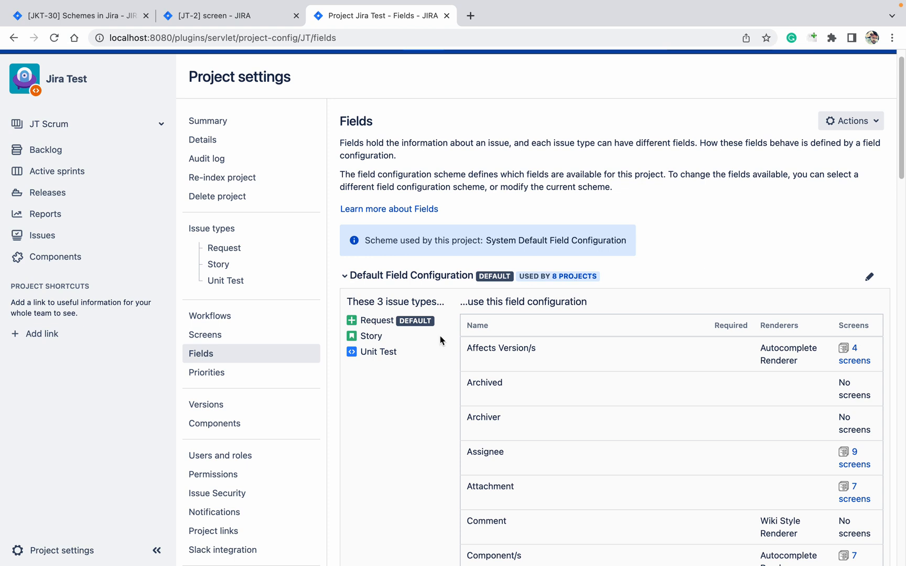
pyautogui.moveTo(381, 351)
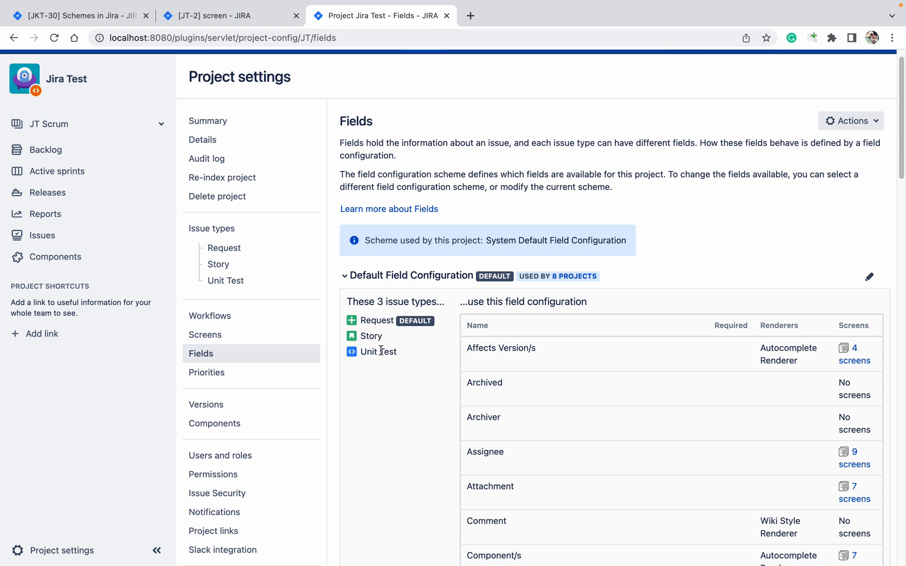
pyautogui.moveTo(383, 342)
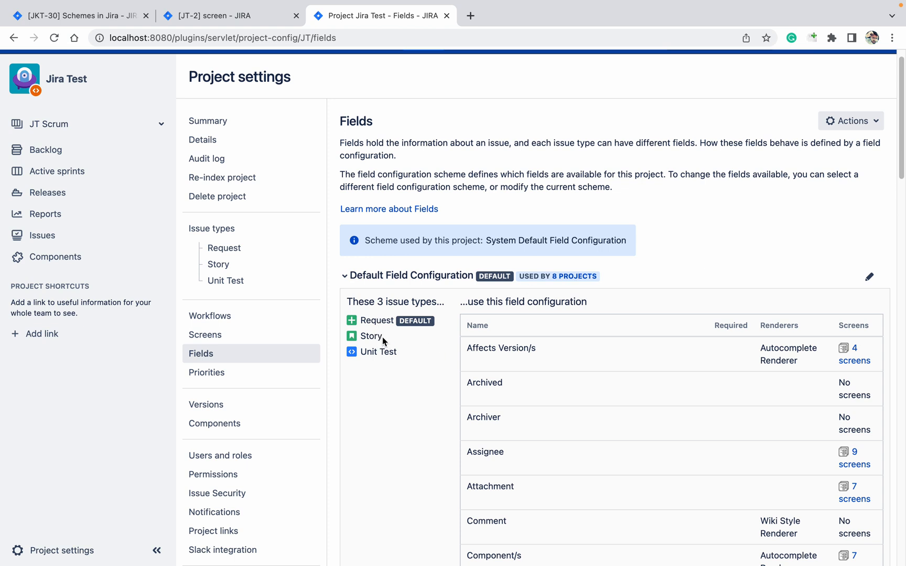
pyautogui.moveTo(391, 329)
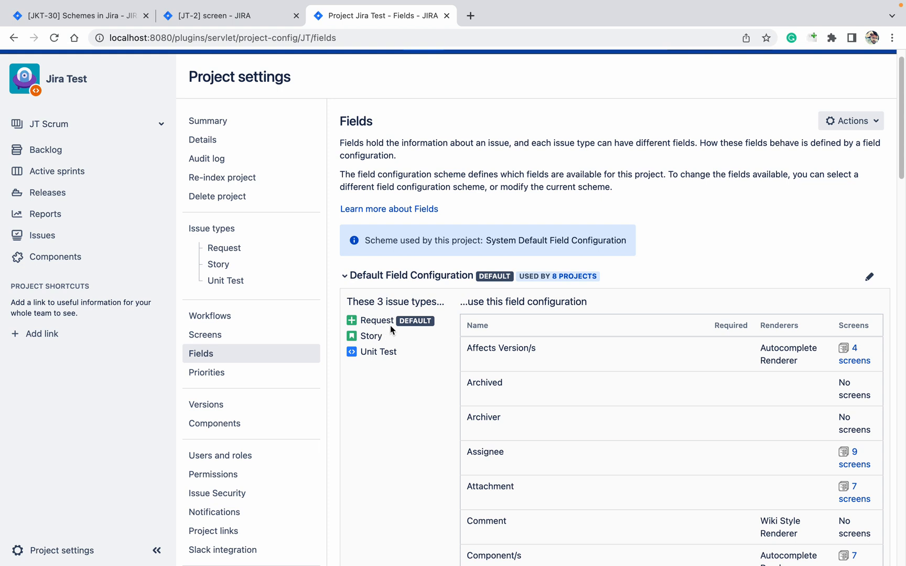
pyautogui.moveTo(371, 336)
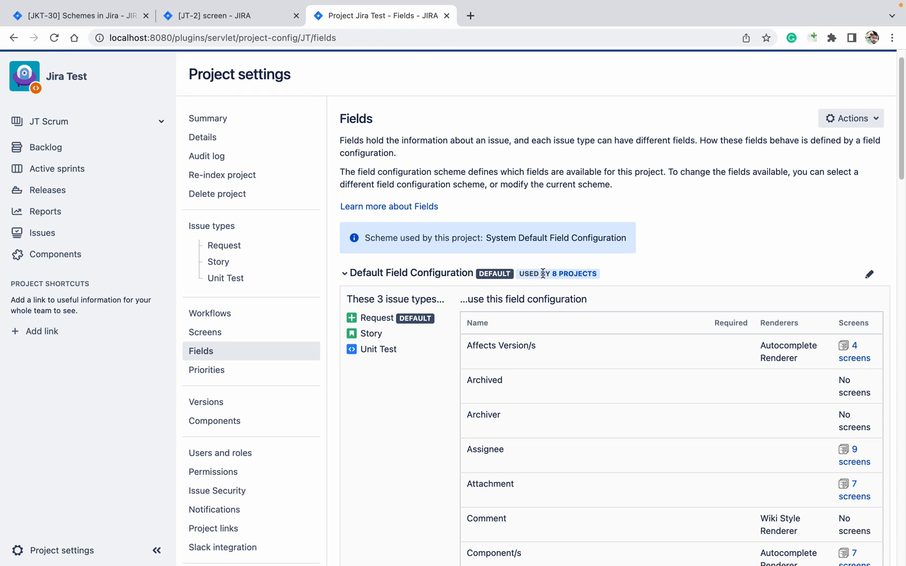
pyautogui.moveTo(580, 270)
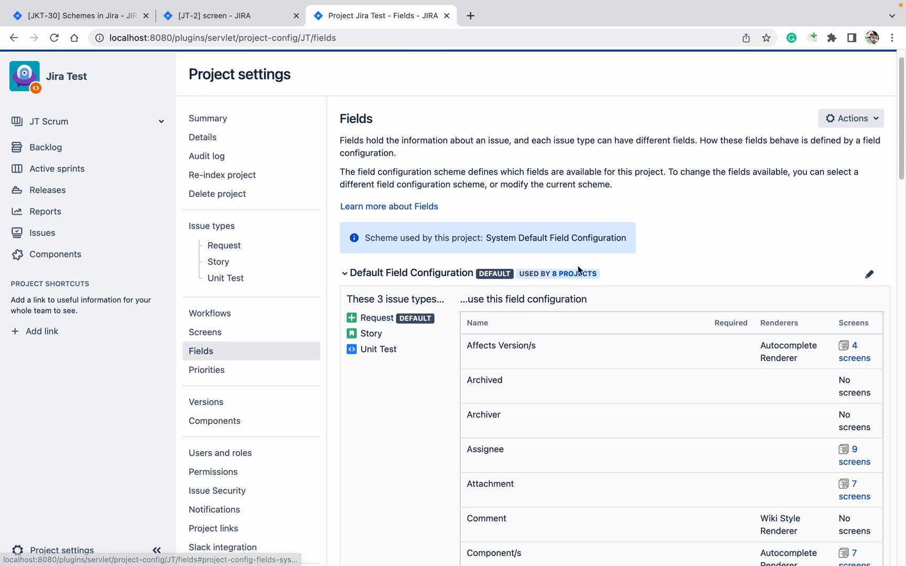
pyautogui.moveTo(456, 264)
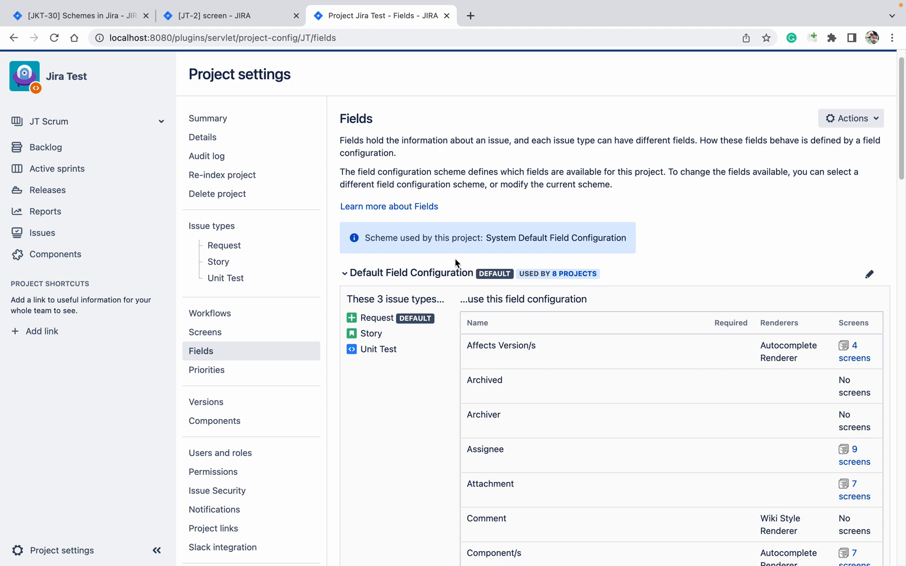
pyautogui.moveTo(410, 166)
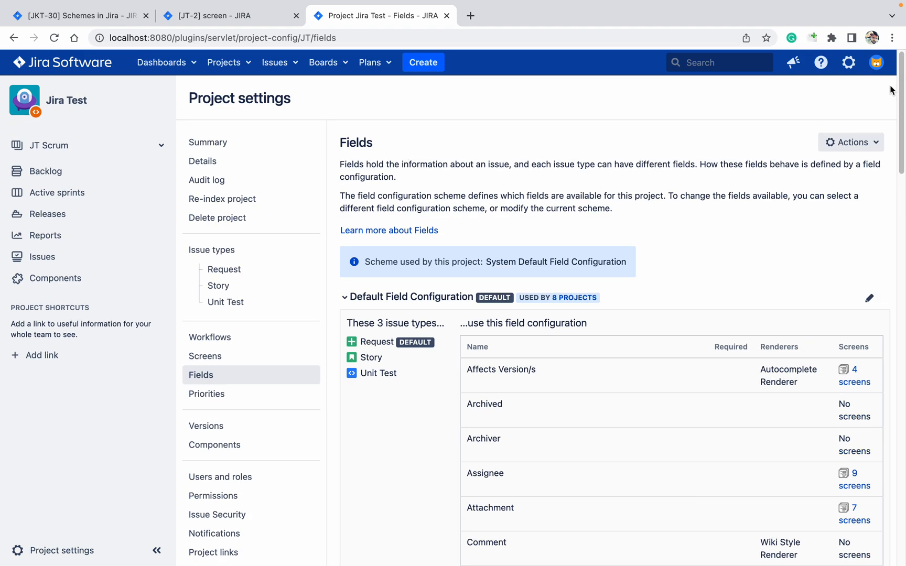
# Enter Issues administration, confirm the admin password, and list the field configurations
pyautogui.click(848, 63)
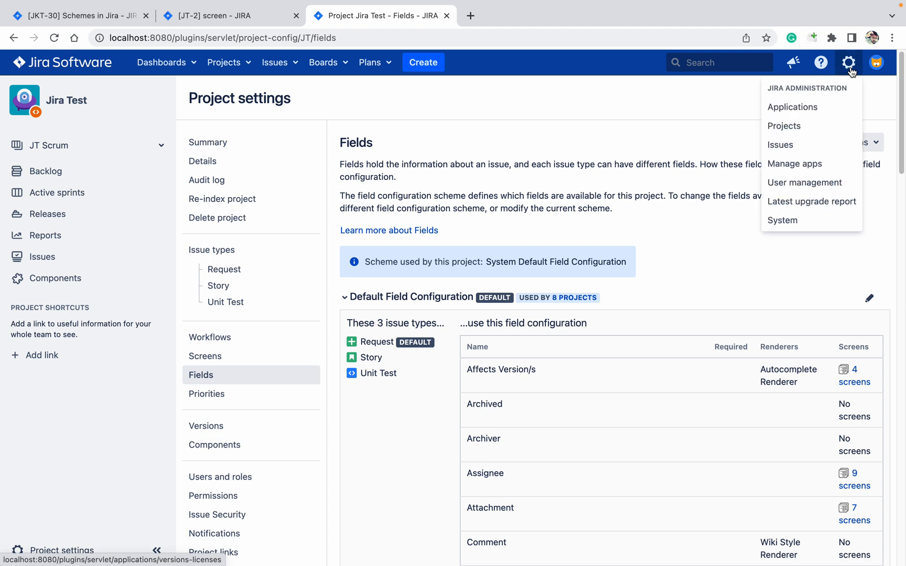
pyautogui.click(780, 145)
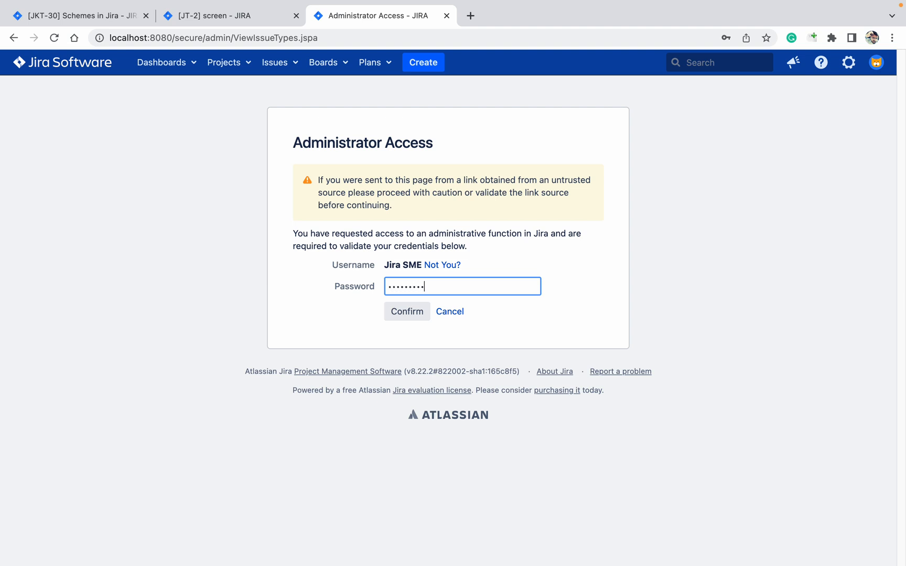
pyautogui.click(405, 311)
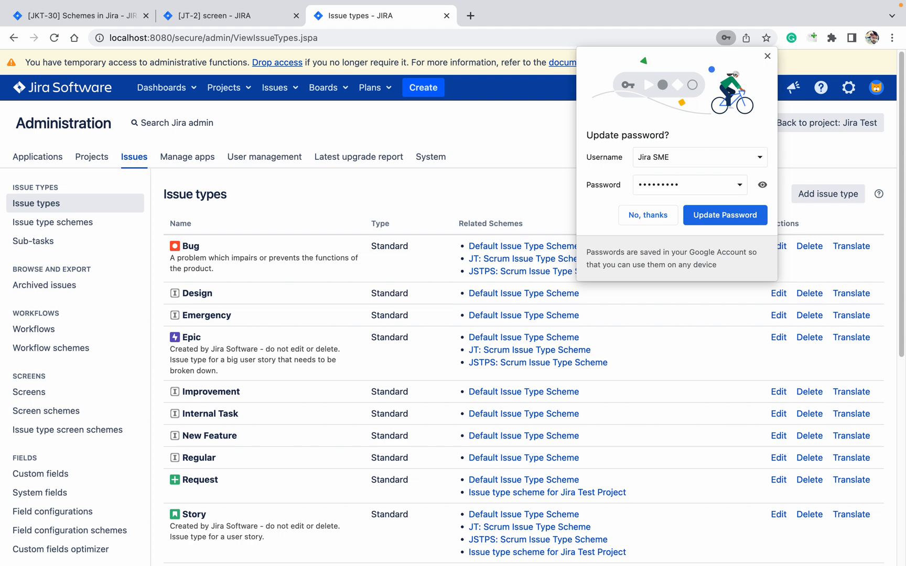
pyautogui.click(52, 511)
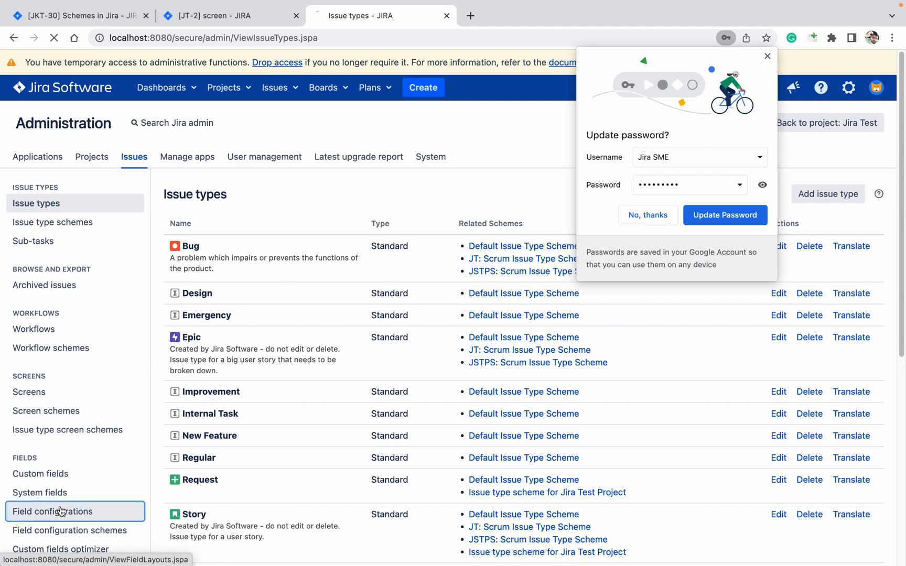
pyautogui.click(53, 511)
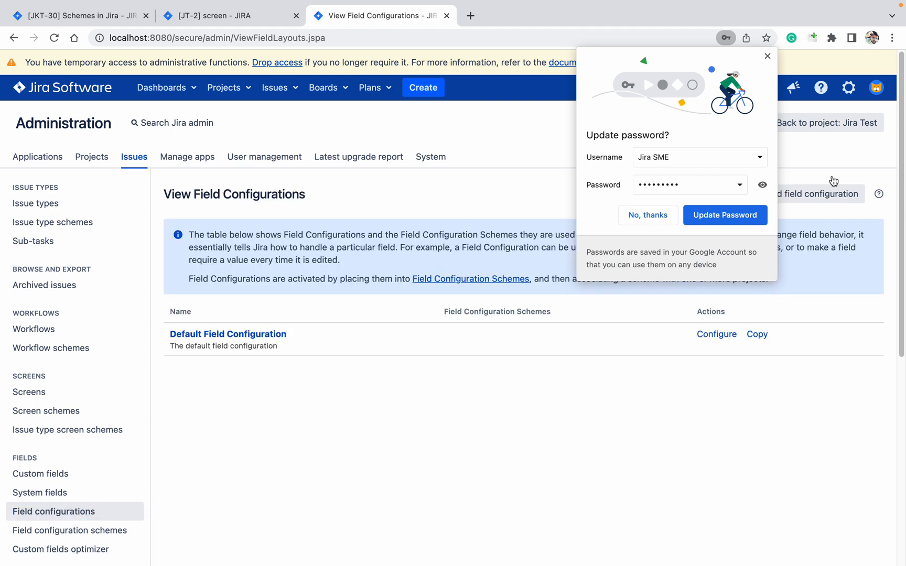
pyautogui.click(647, 215)
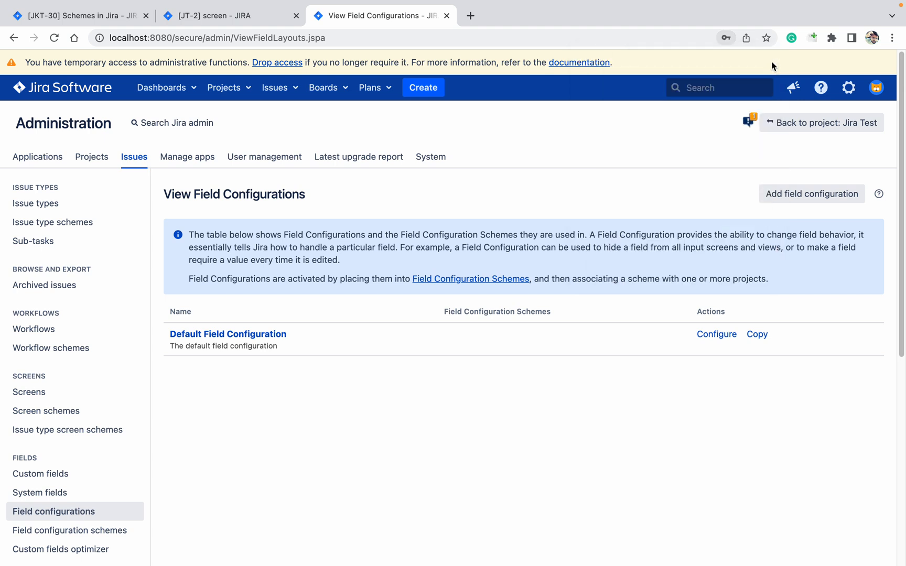
pyautogui.moveTo(388, 382)
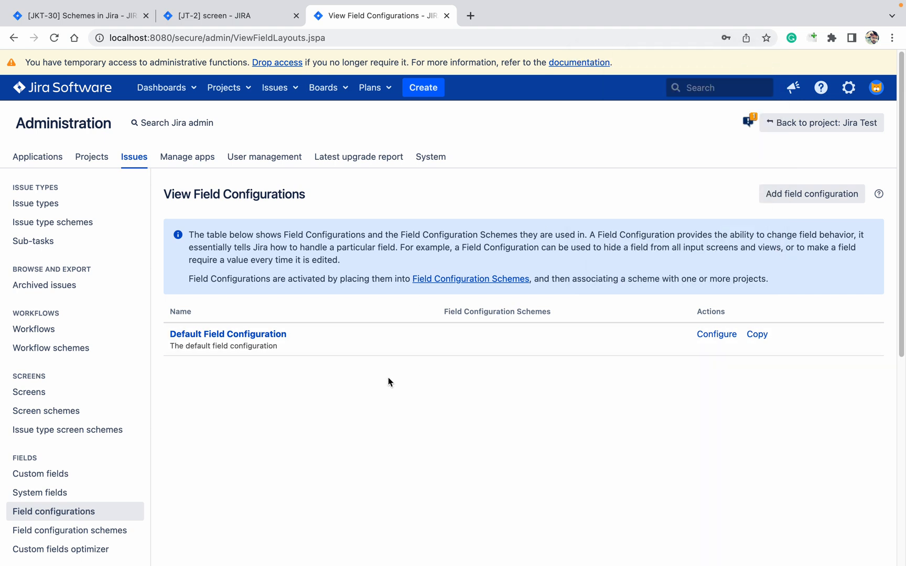
pyautogui.moveTo(663, 248)
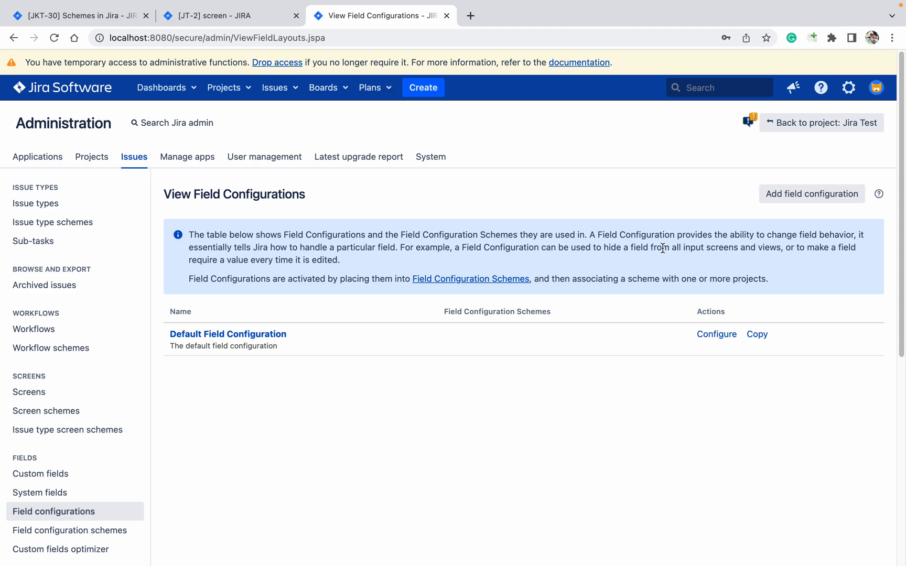
pyautogui.click(810, 194)
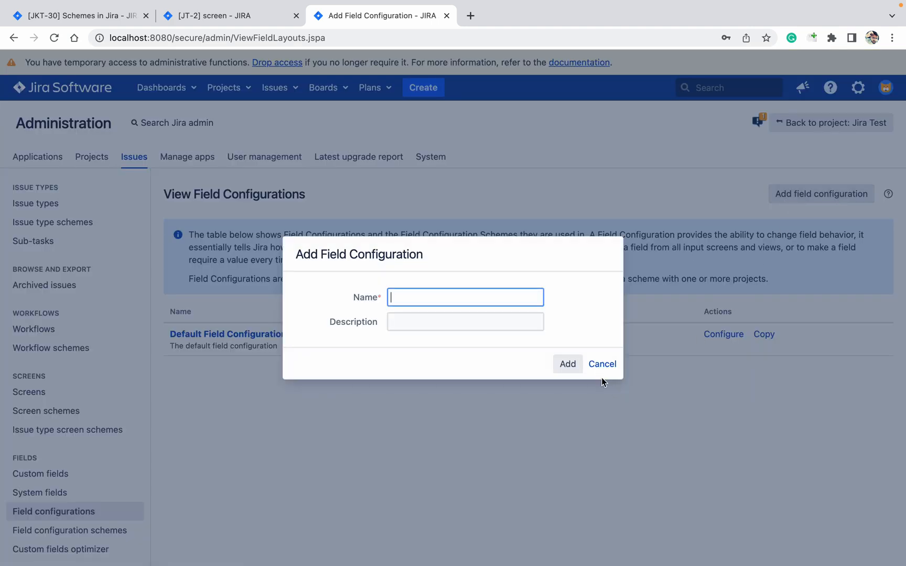
pyautogui.click(601, 364)
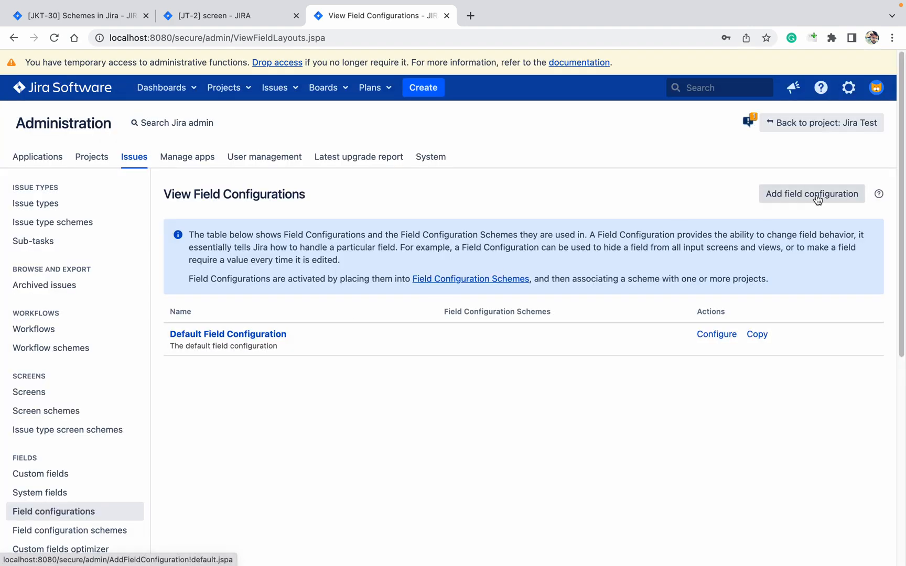
# Copy the Default Field Configuration as 'Field configuration for Req' with an empty description
pyautogui.click(756, 334)
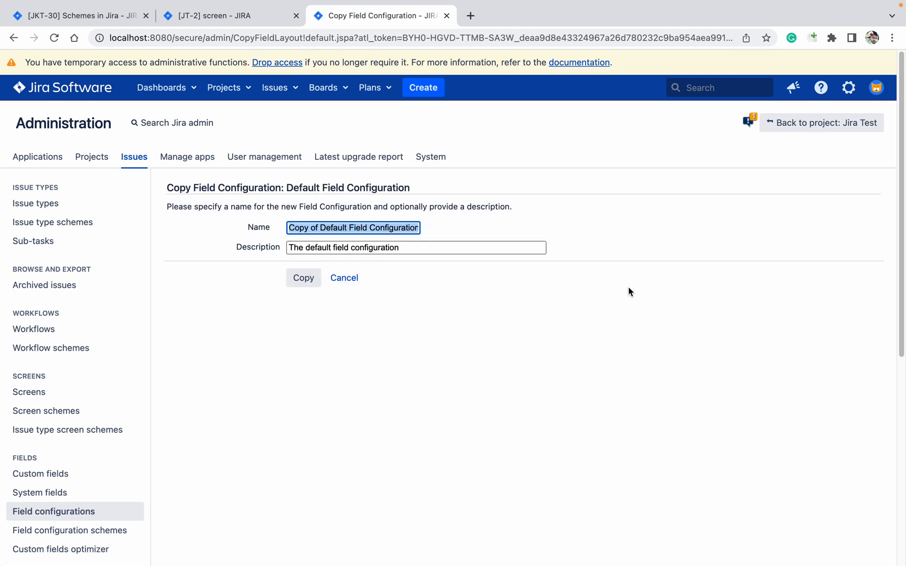
pyautogui.click(415, 247)
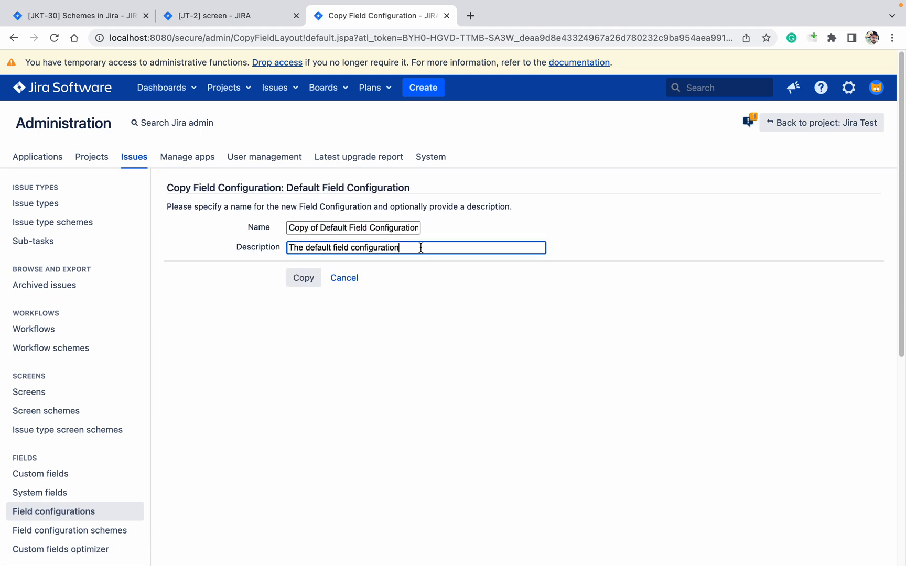
pyautogui.press('ctrl+a')
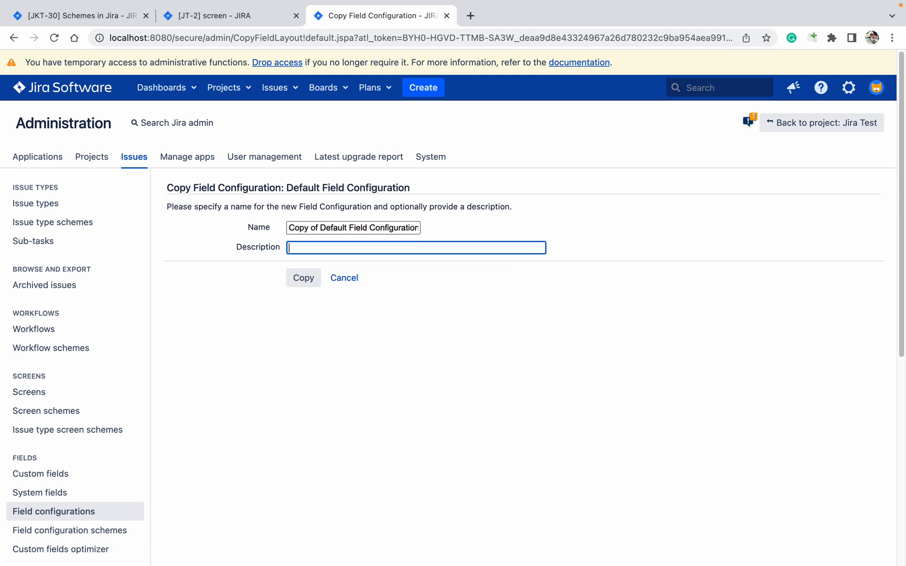
pyautogui.moveTo(432, 241)
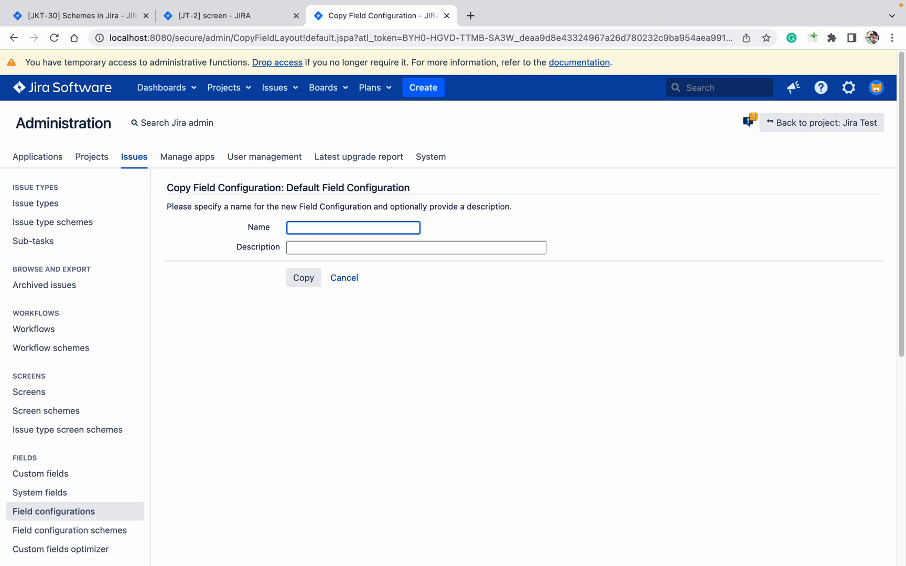
pyautogui.write('Field')
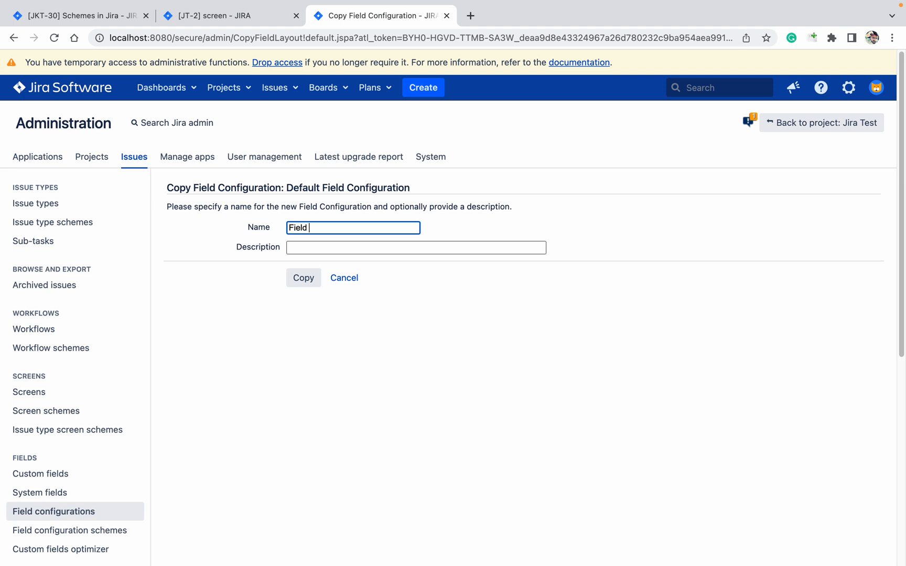
pyautogui.write('conf')
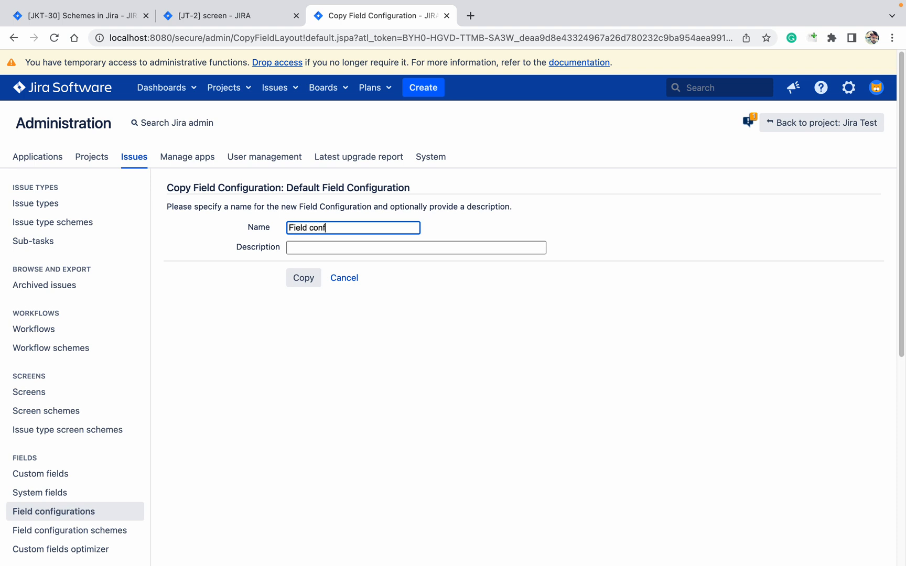
pyautogui.write('iguration for R')
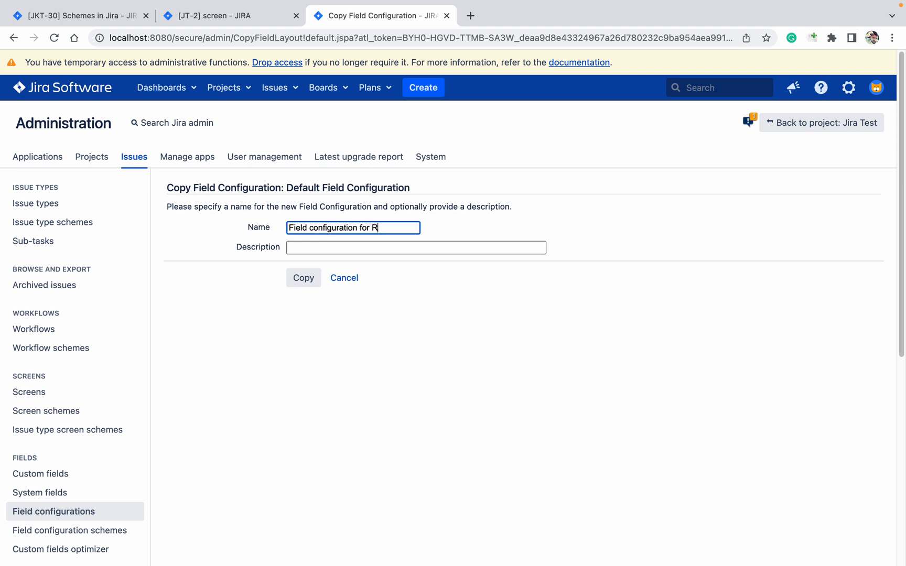
pyautogui.write('eq')
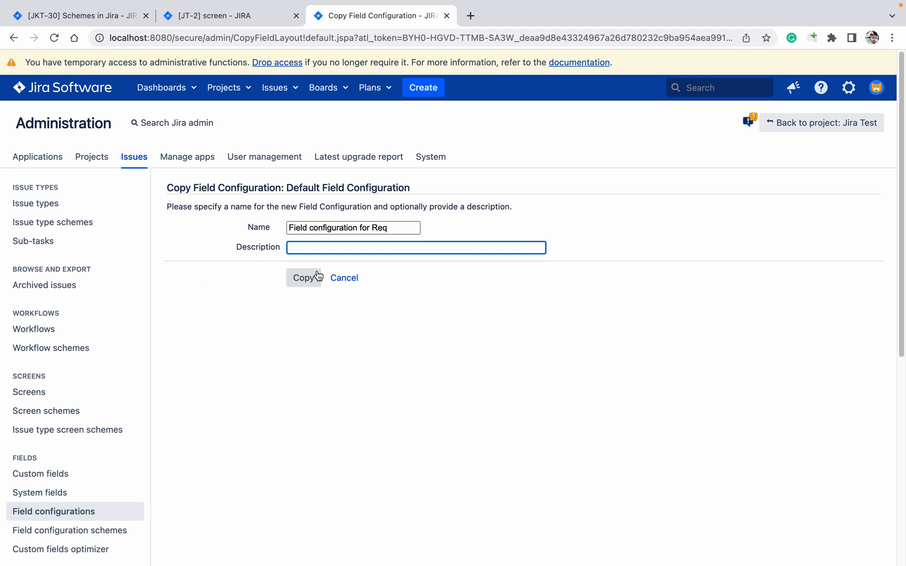
pyautogui.click(302, 277)
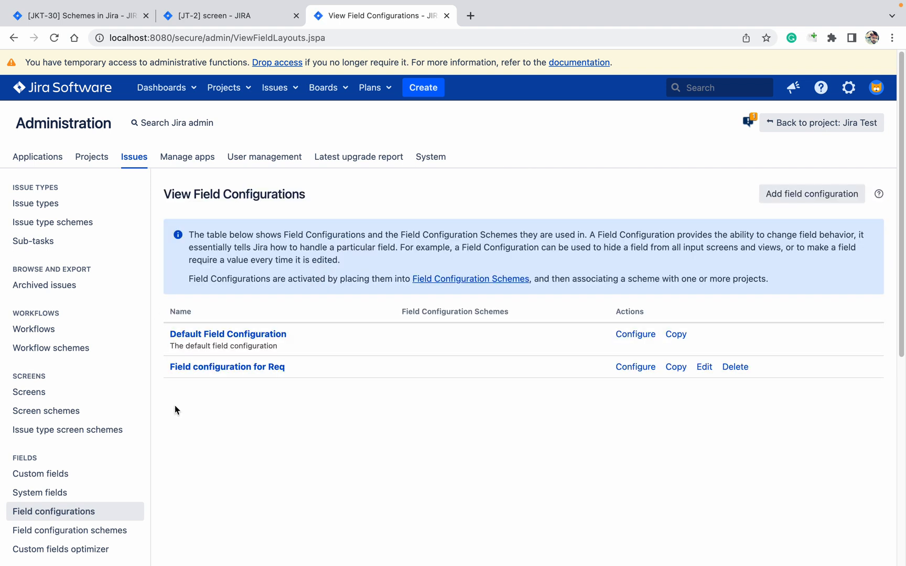
# Go to the Field Configuration Schemes page, which lists no schemes yet
pyautogui.click(69, 531)
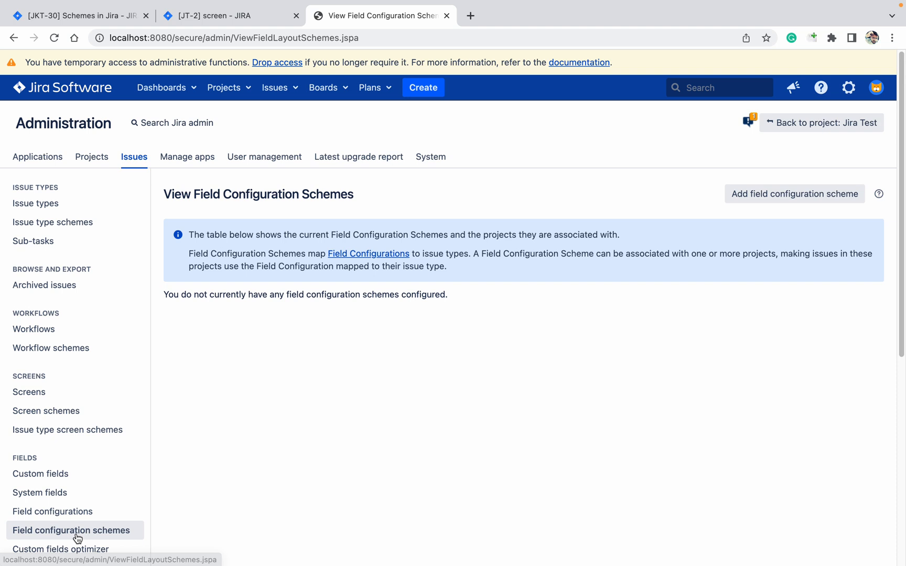
pyautogui.moveTo(410, 386)
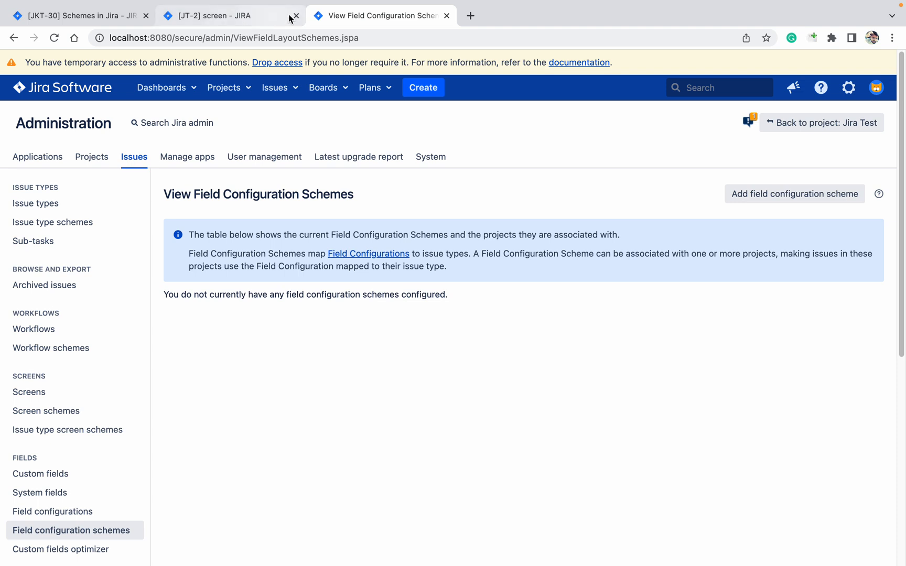
pyautogui.moveTo(322, 30)
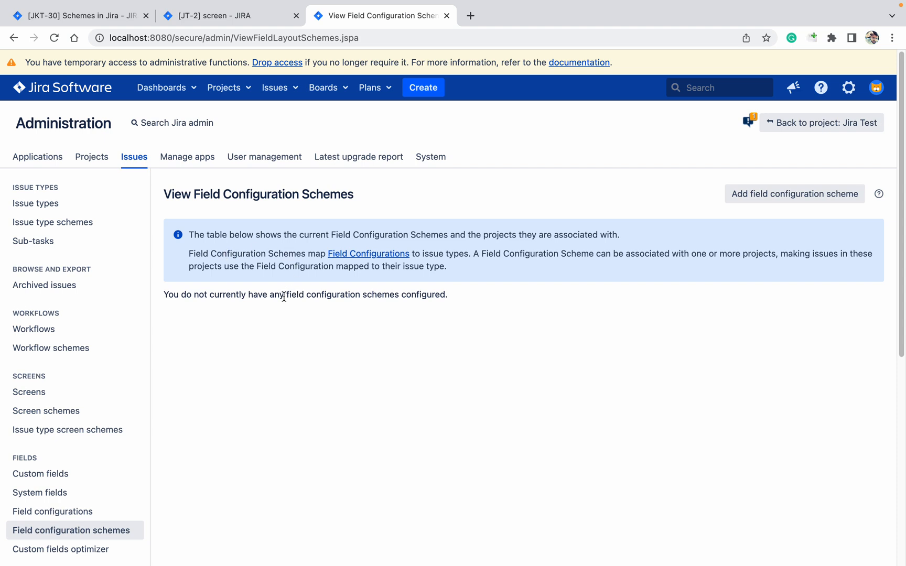
pyautogui.moveTo(741, 198)
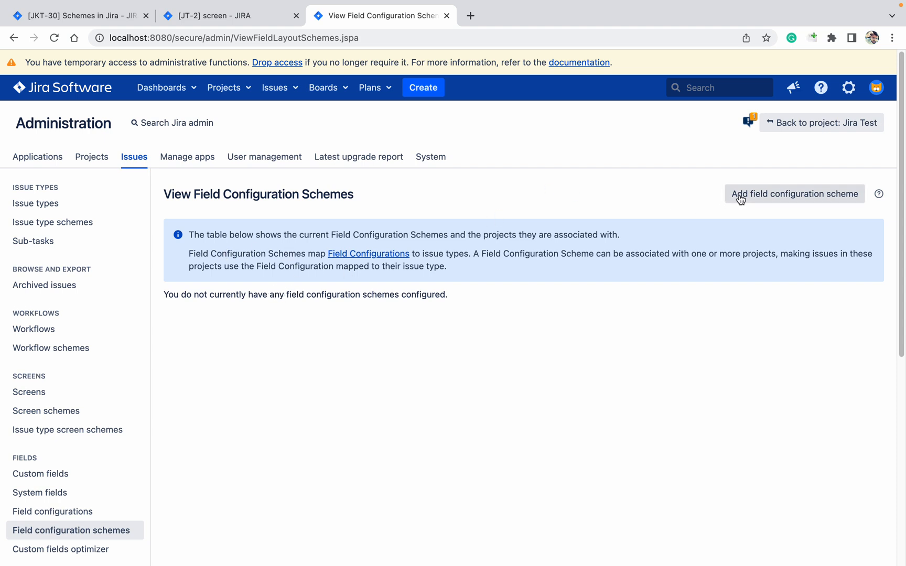
# Add a new field configuration scheme named 'FC scheme'
pyautogui.click(793, 194)
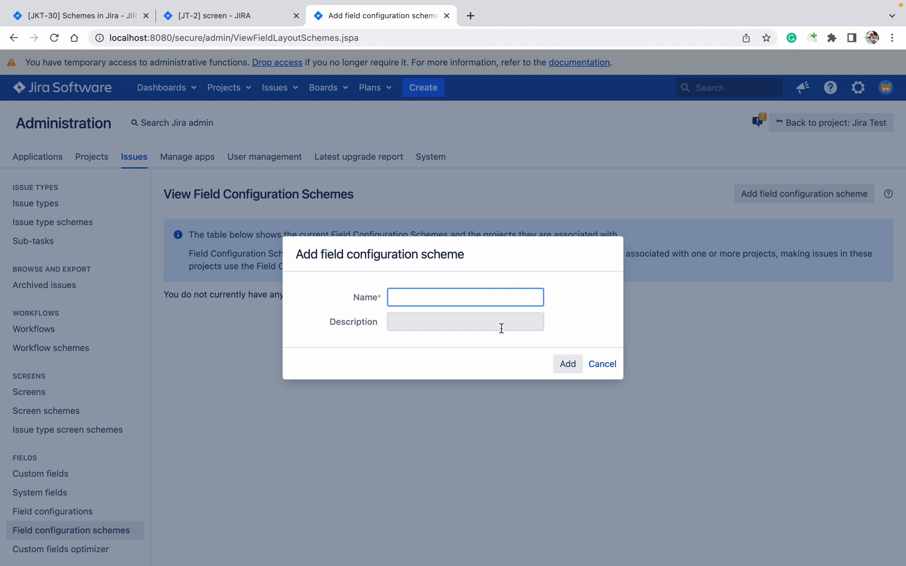
pyautogui.write('FC')
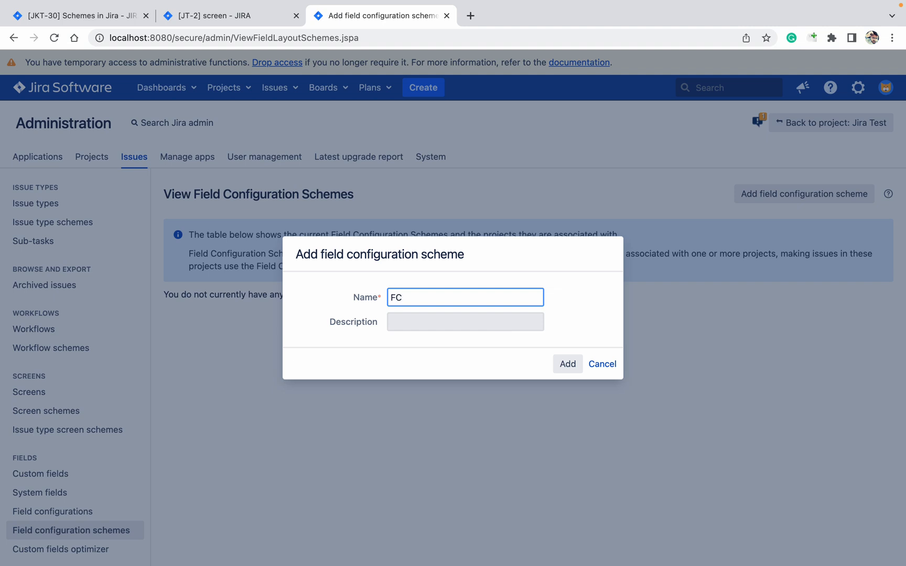
pyautogui.write('scheme')
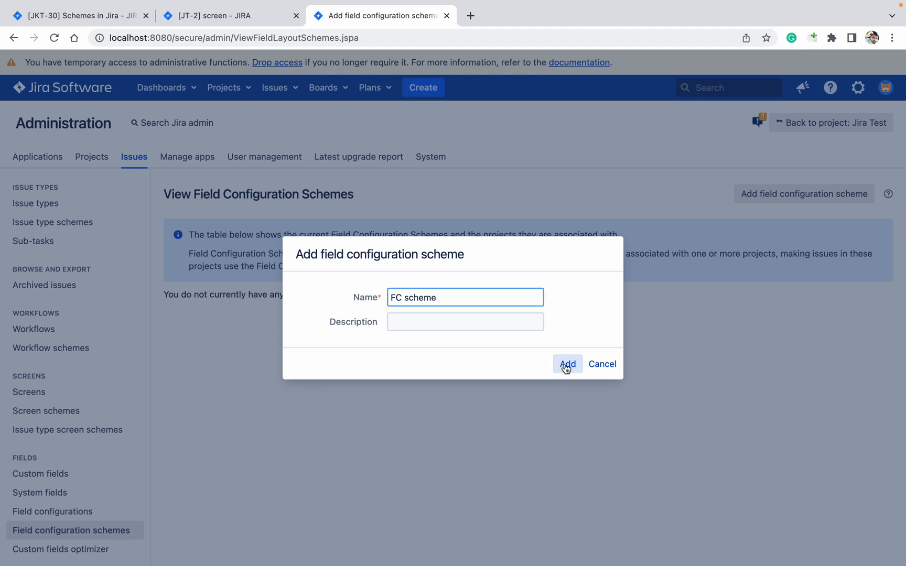
pyautogui.click(567, 364)
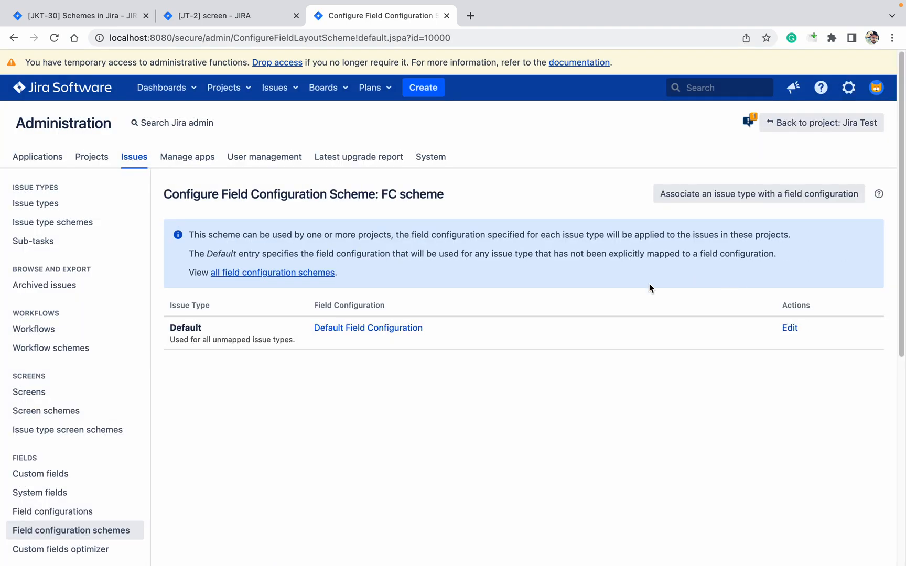
pyautogui.moveTo(758, 194)
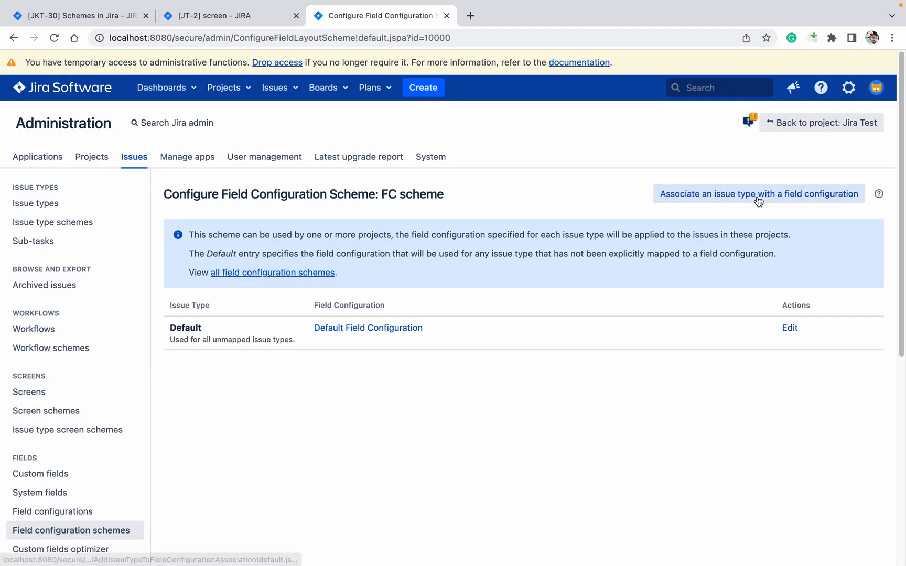
# Map the Request issue type to 'Field configuration for Req' in FC scheme
pyautogui.click(757, 194)
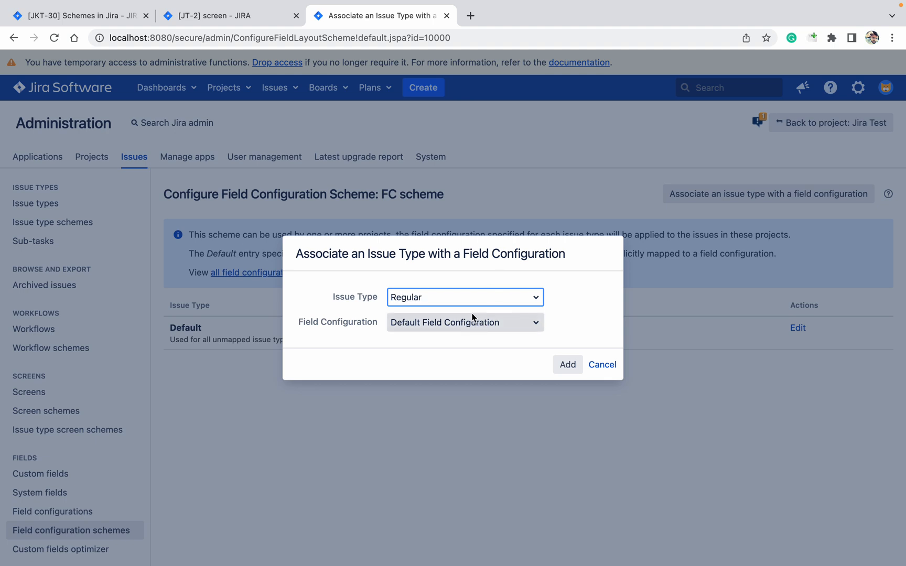
pyautogui.click(462, 322)
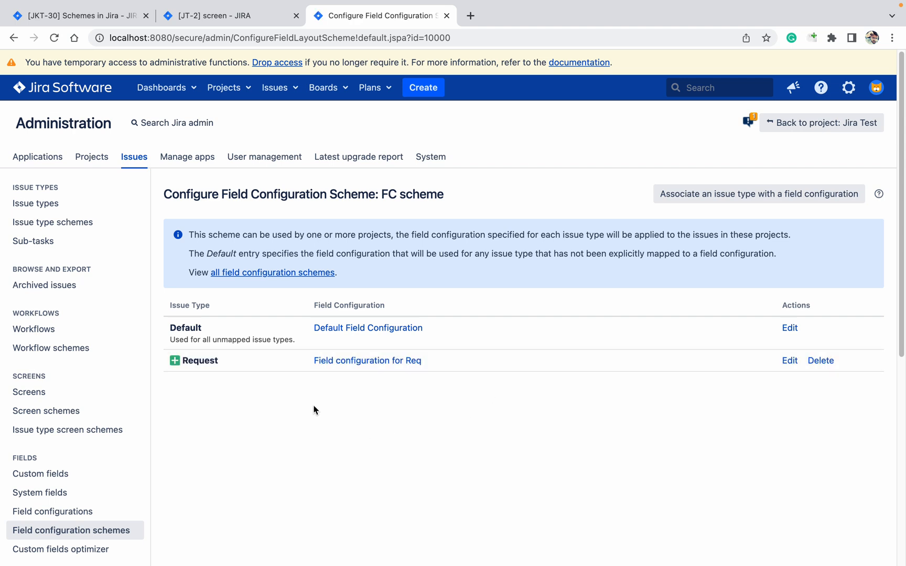
pyautogui.moveTo(314, 213)
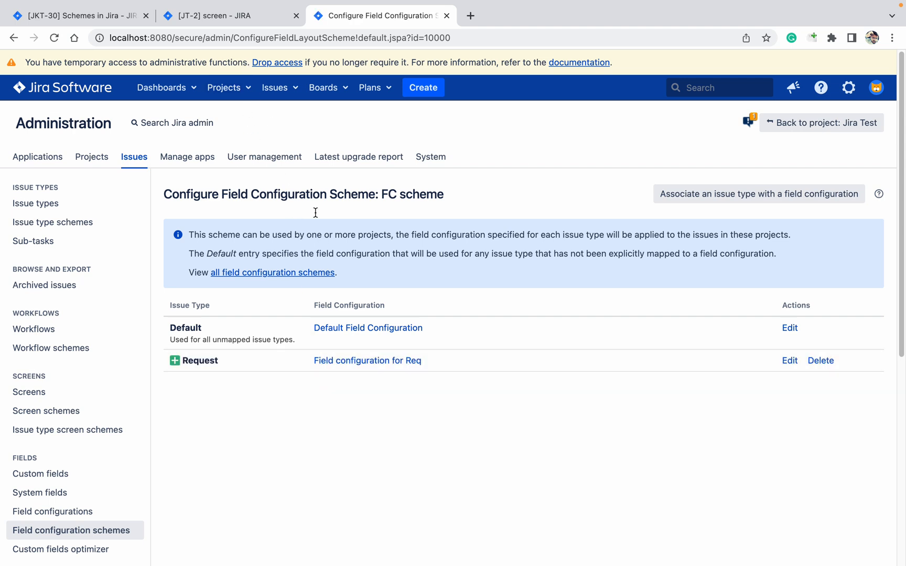
pyautogui.moveTo(758, 194)
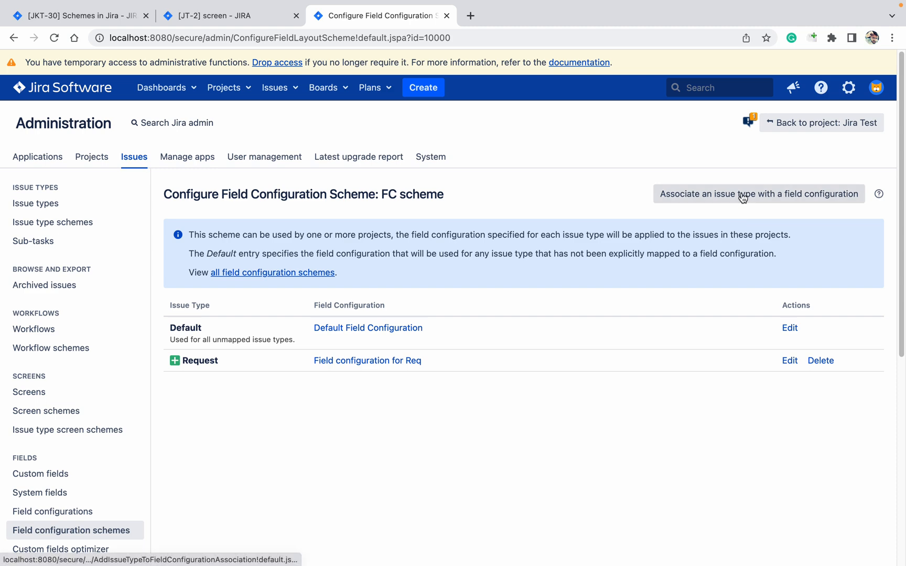
pyautogui.moveTo(265, 60)
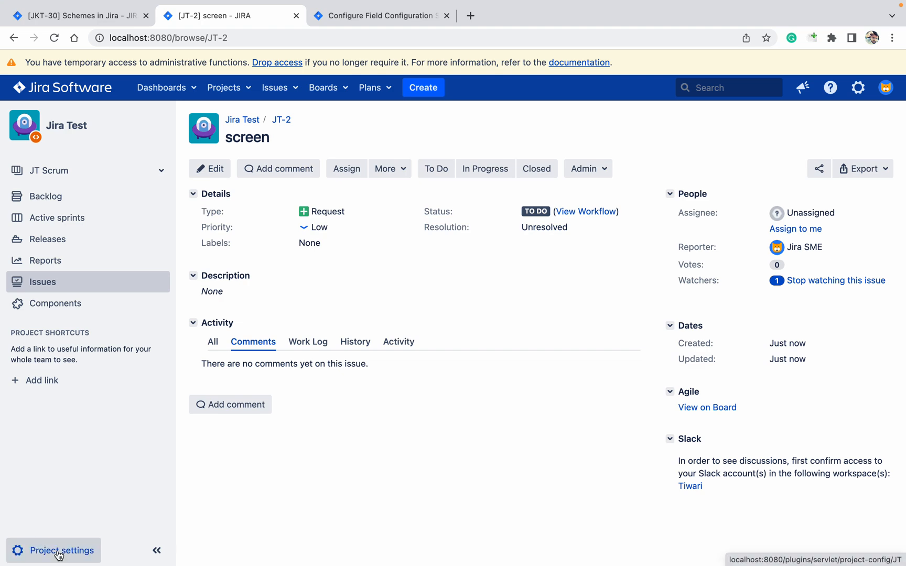
# Associate FC scheme with the Jira Test project in place of its current fields scheme
pyautogui.click(61, 551)
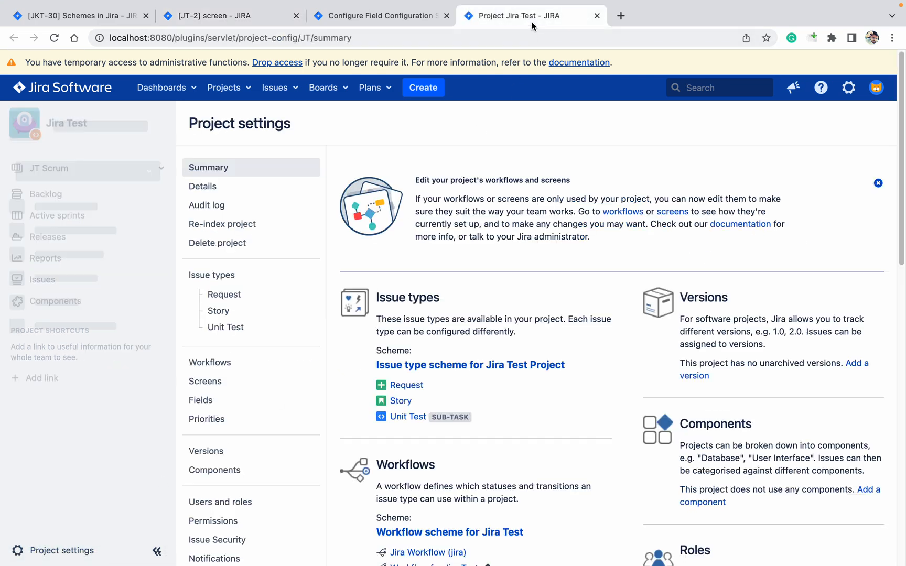
pyautogui.scroll(-3)
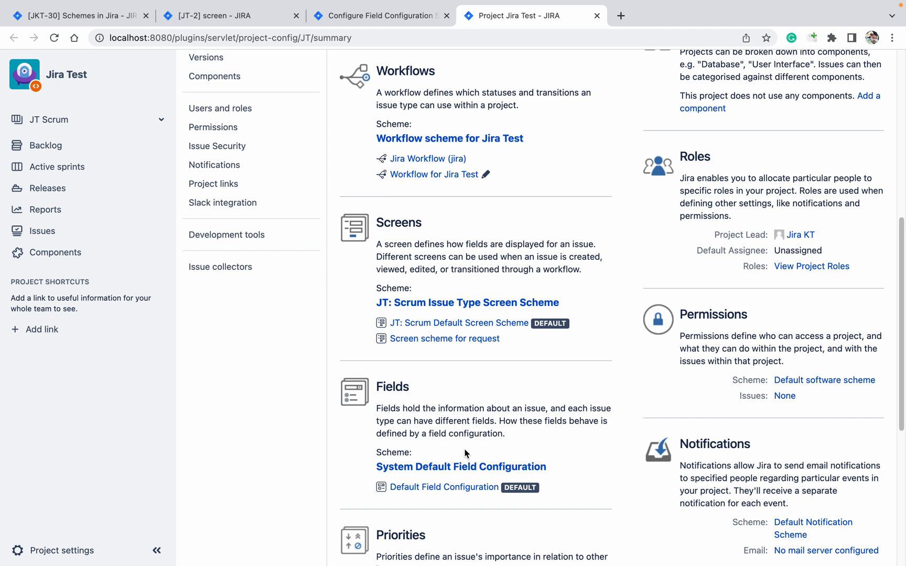
pyautogui.click(461, 467)
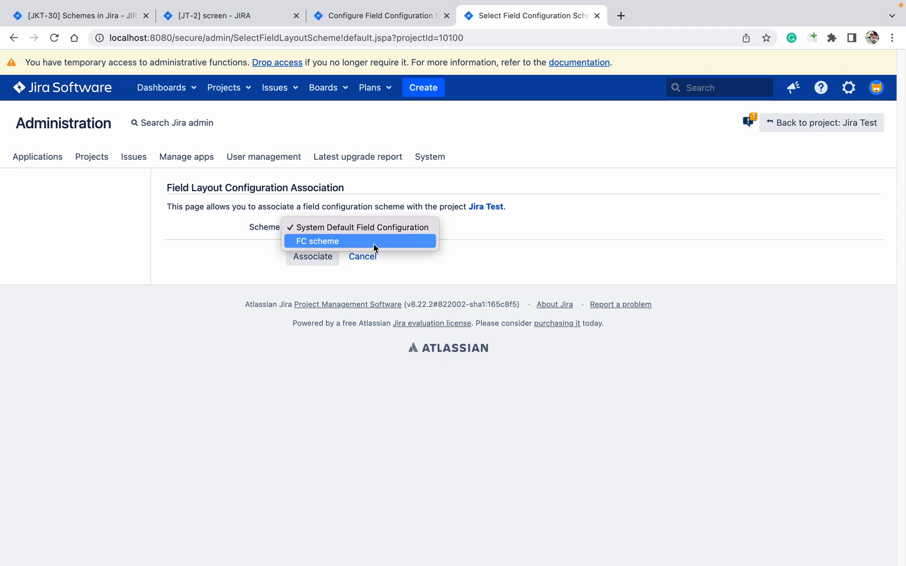
pyautogui.click(313, 257)
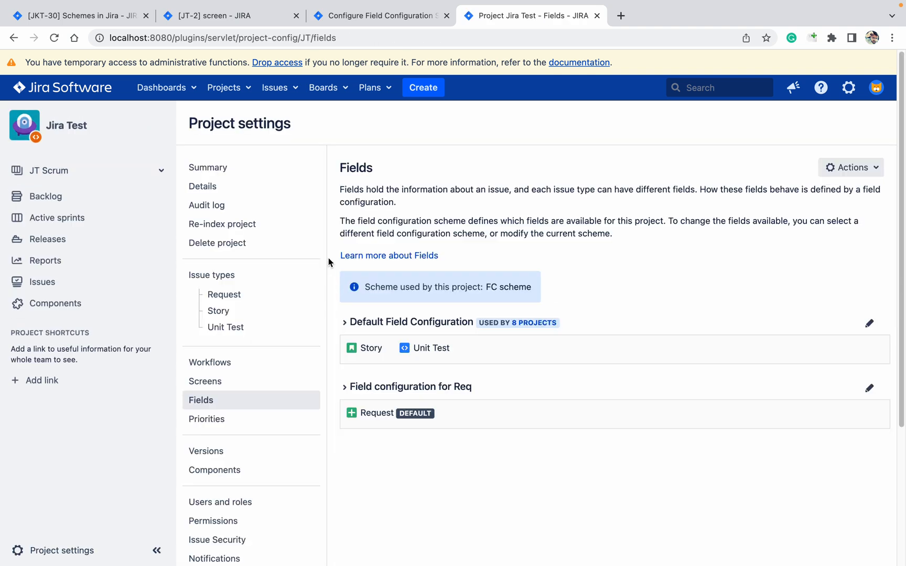
pyautogui.moveTo(532, 360)
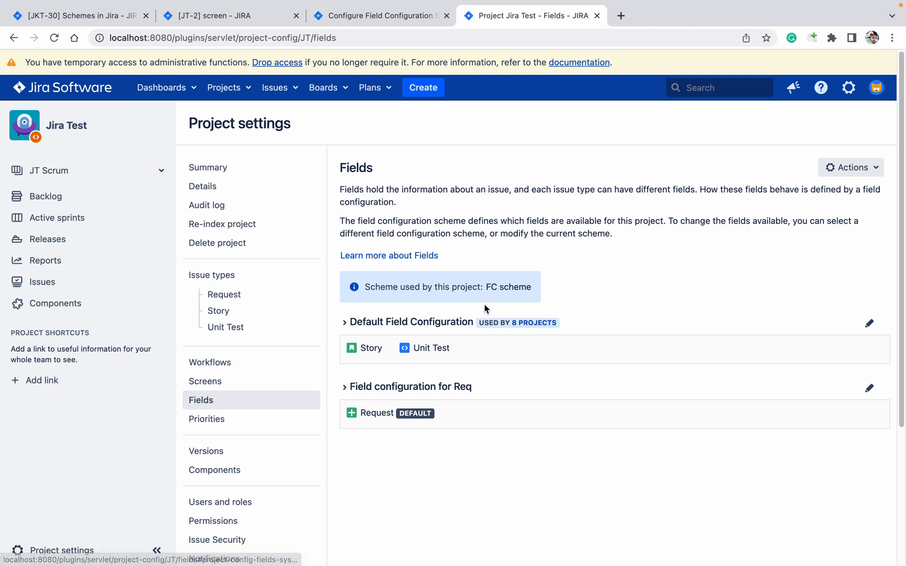
pyautogui.moveTo(502, 367)
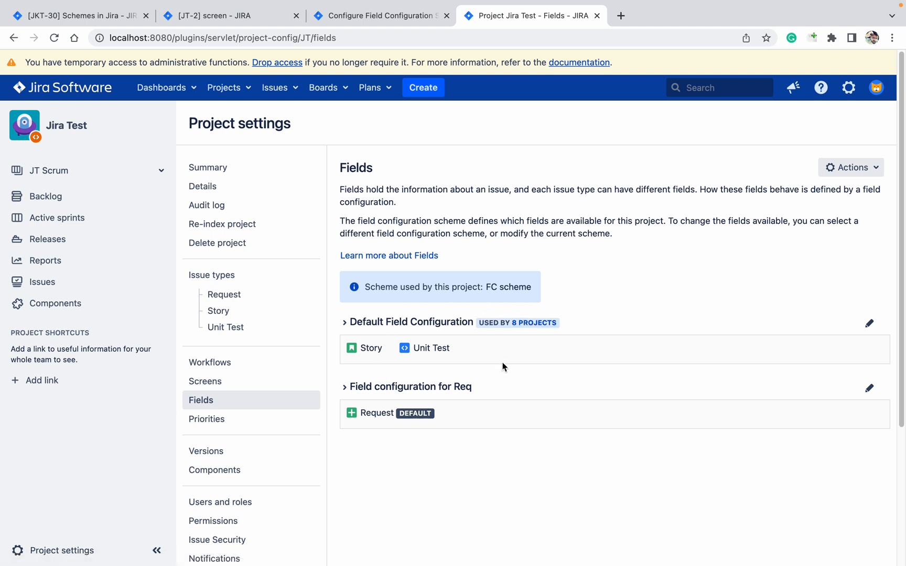
# Expand Field configuration for Req and go to it for editing
pyautogui.click(344, 387)
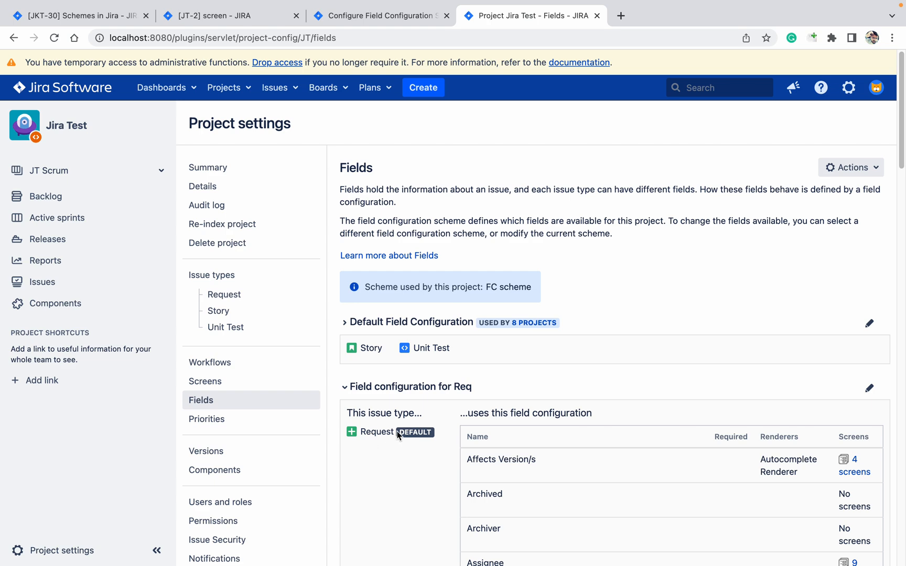
pyautogui.click(380, 48)
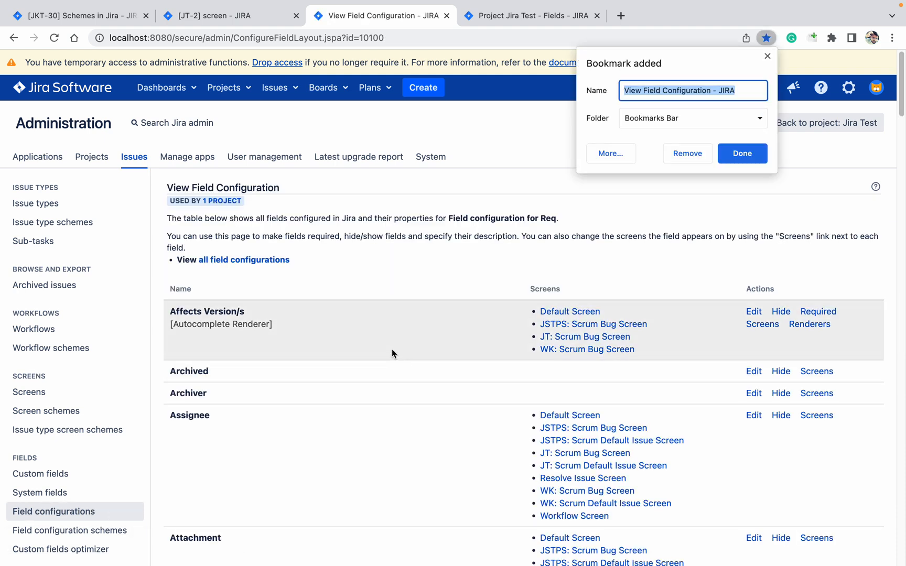
pyautogui.moveTo(738, 80)
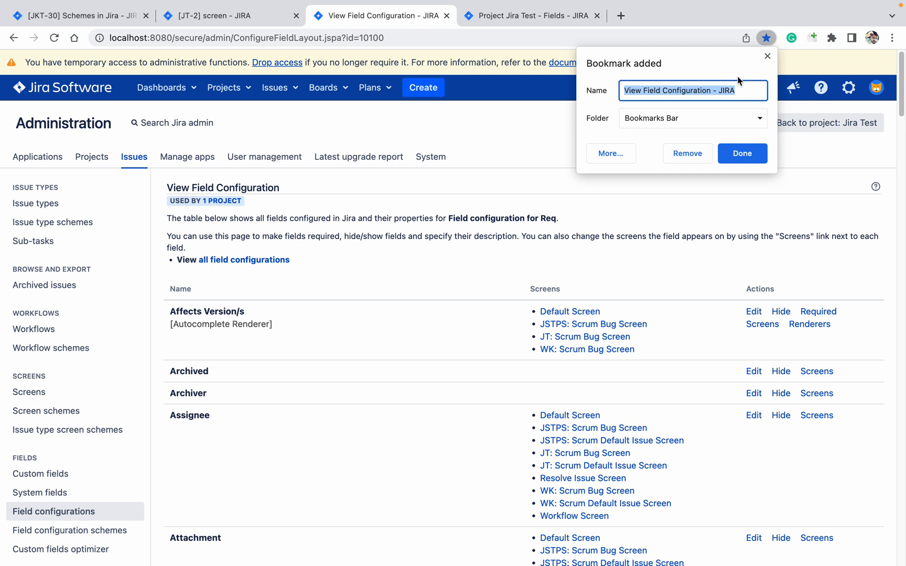
# Dismiss the bookmark notice and the find bar over the Field configuration for Req list
pyautogui.click(742, 153)
pyautogui.write('descr')
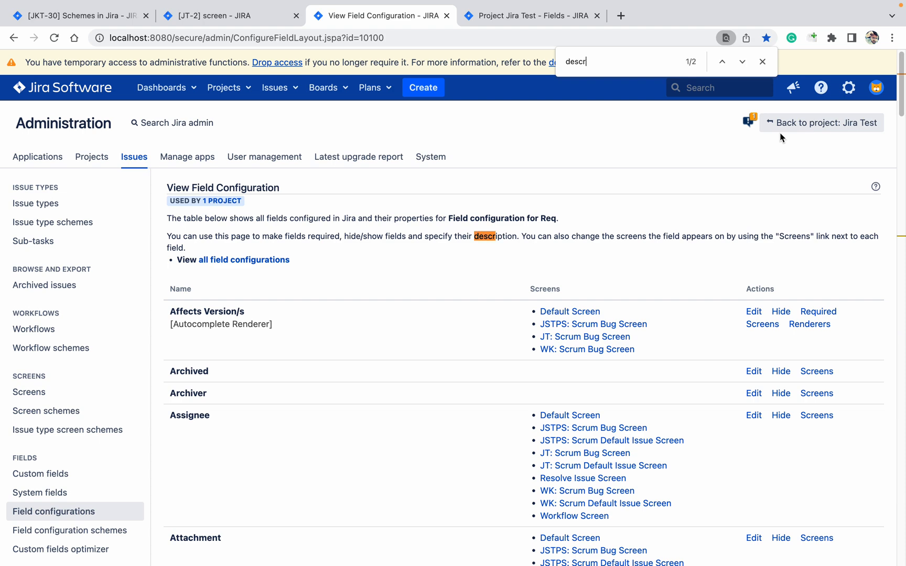
pyautogui.click(742, 61)
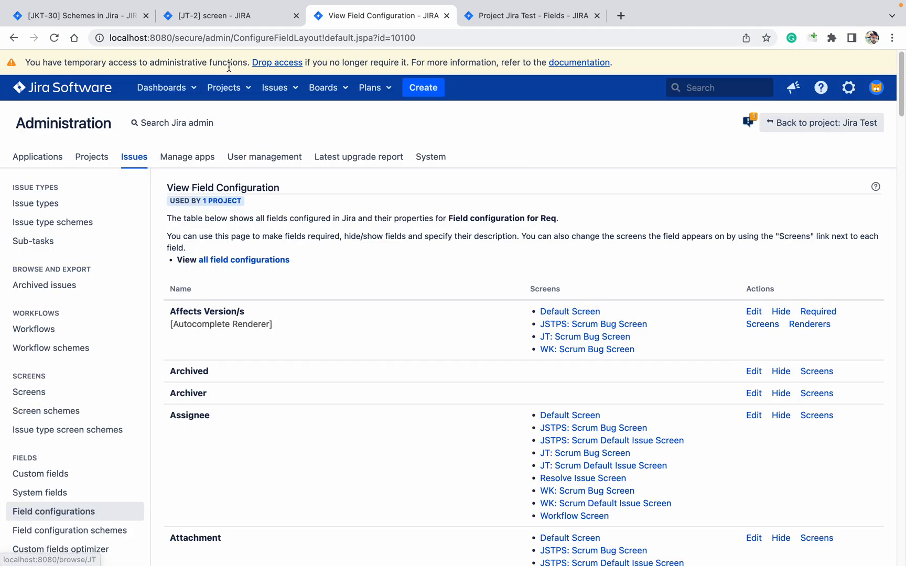
# Start a new Request issue in Jira Test to confirm Description is now required, then return to the configuration
pyautogui.click(225, 16)
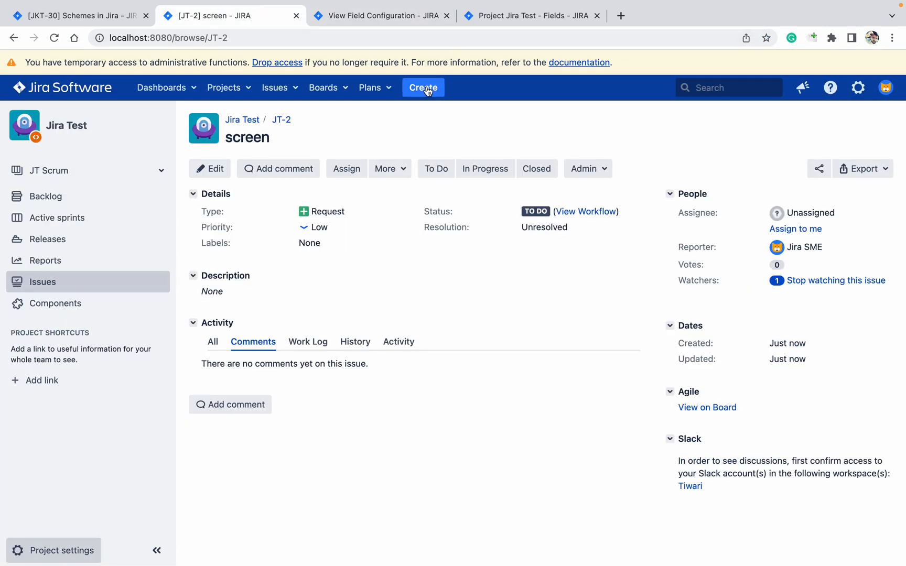
pyautogui.click(422, 87)
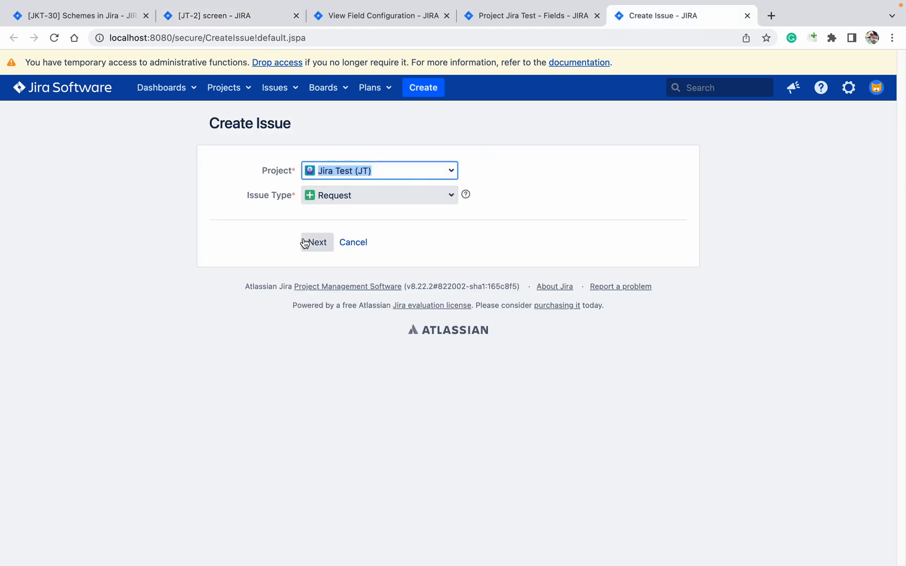
pyautogui.click(316, 242)
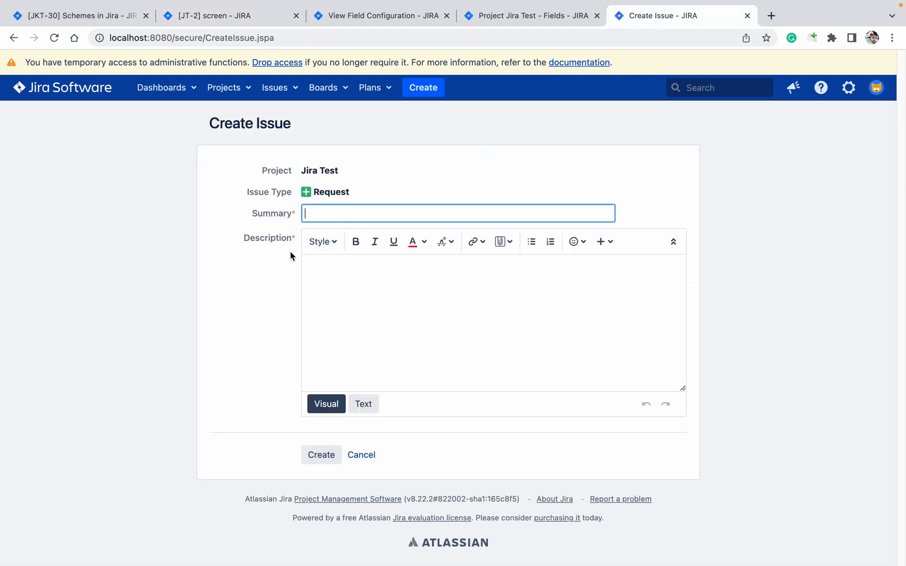
pyautogui.moveTo(397, 302)
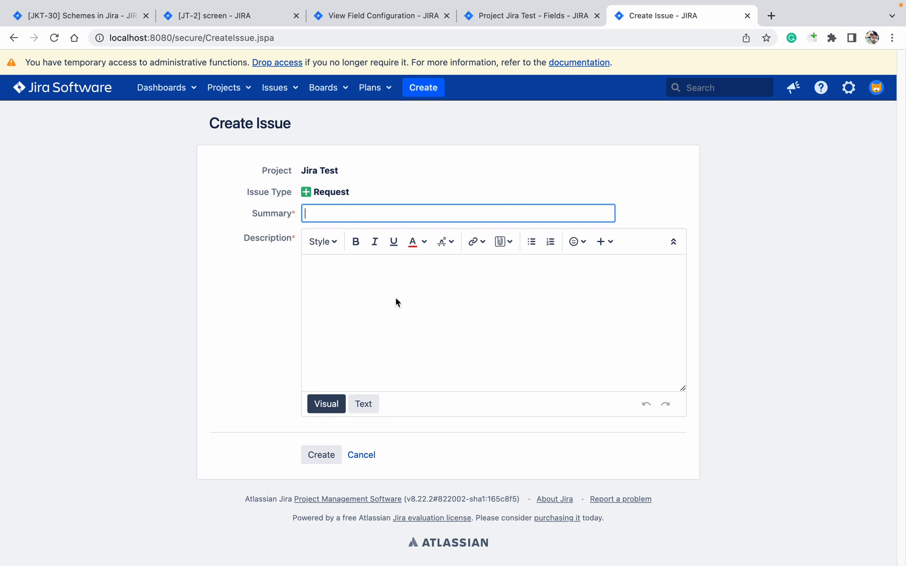
pyautogui.moveTo(484, 207)
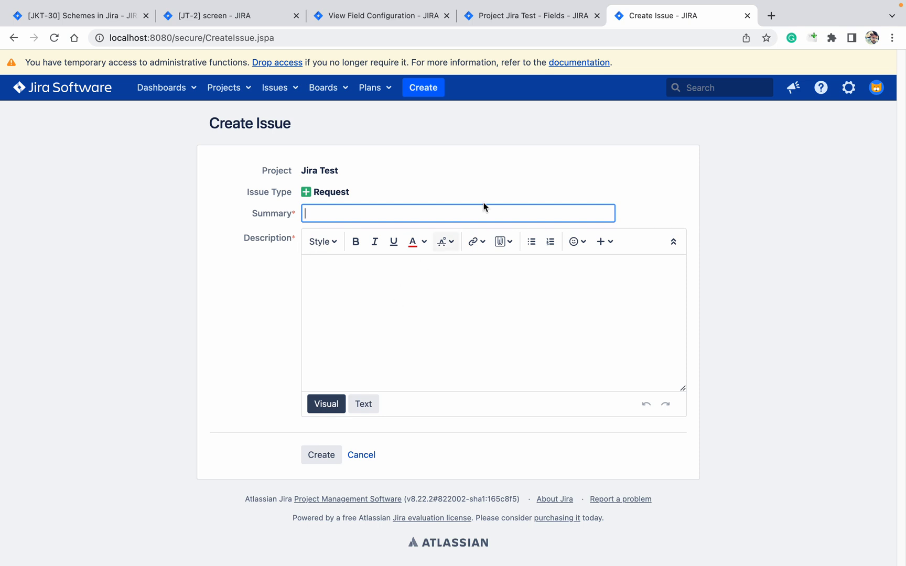
pyautogui.click(526, 15)
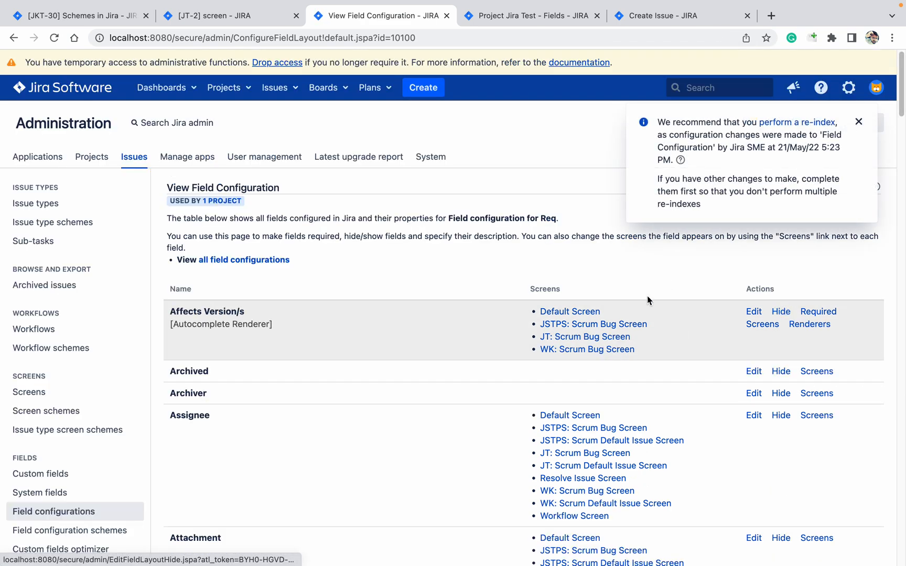
# Switch to the JT-2 Request issue to confirm Labels no longer shows
pyautogui.click(226, 15)
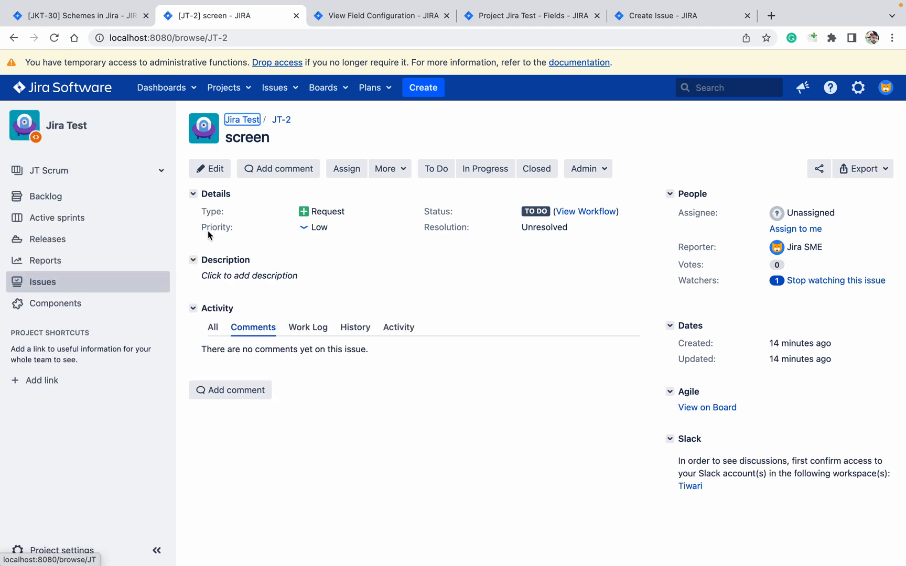
pyautogui.moveTo(269, 245)
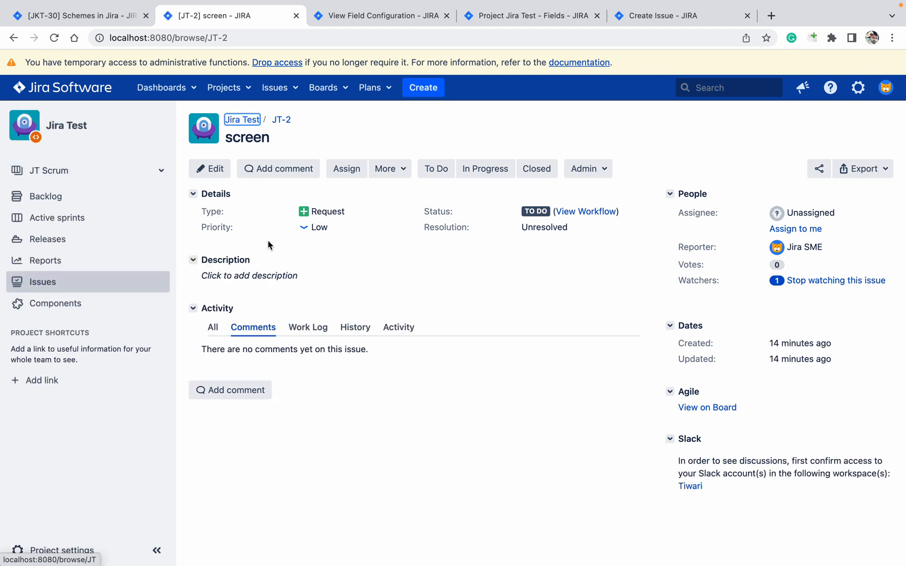
pyautogui.moveTo(251, 227)
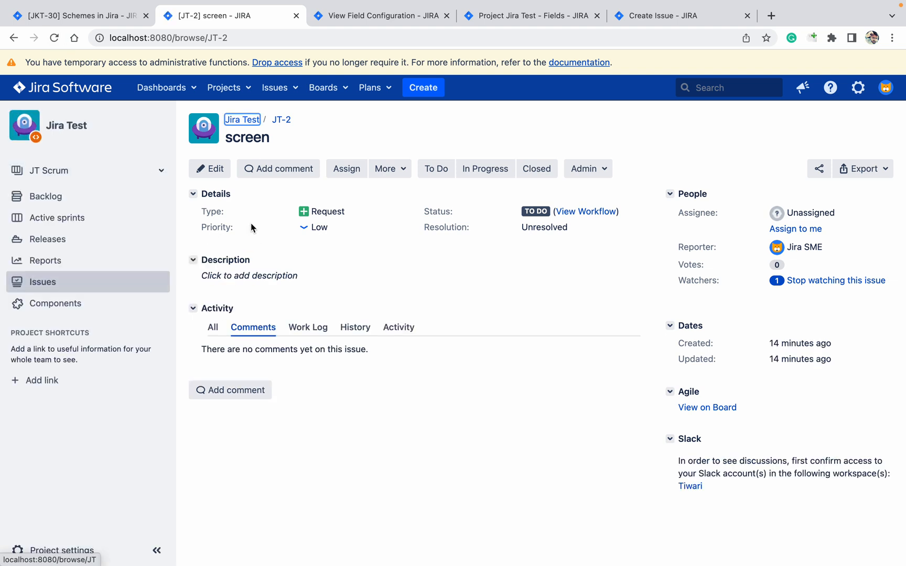
pyautogui.moveTo(252, 219)
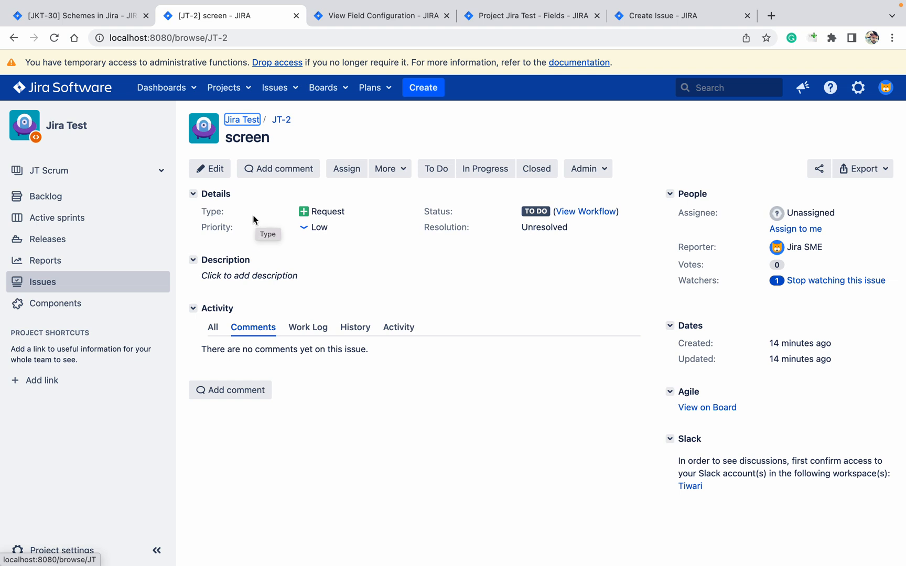
pyautogui.moveTo(402, 228)
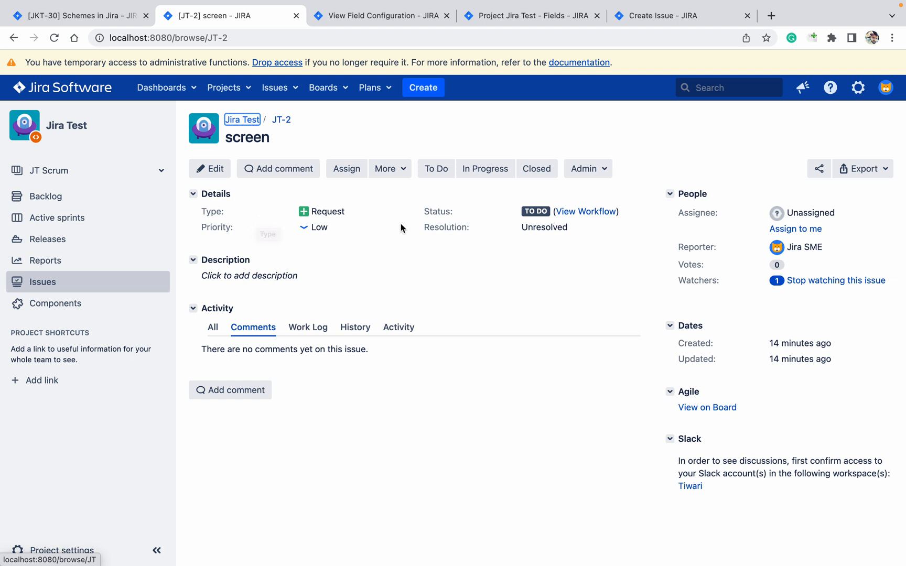
pyautogui.moveTo(797, 5)
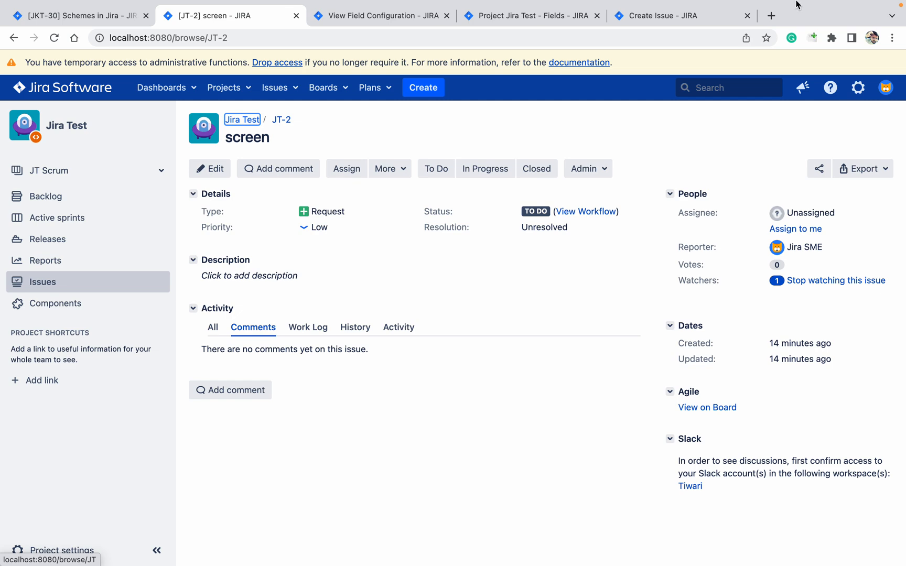